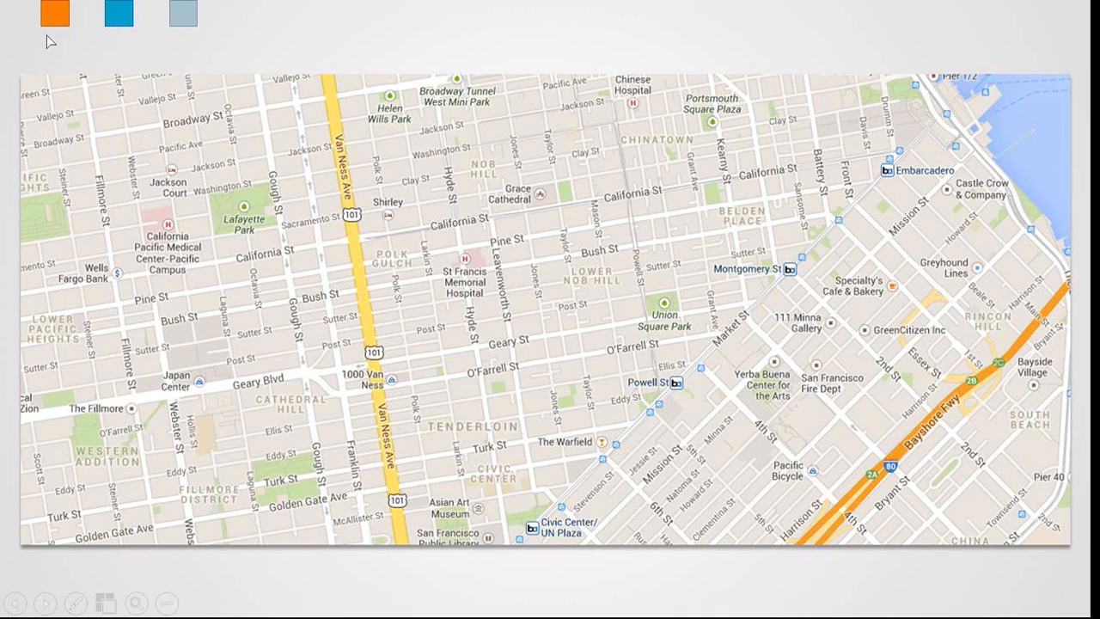
# Toggle the map pin groups via the trigger squares, finishing with only the orange pins shown
pyautogui.click(55, 13)
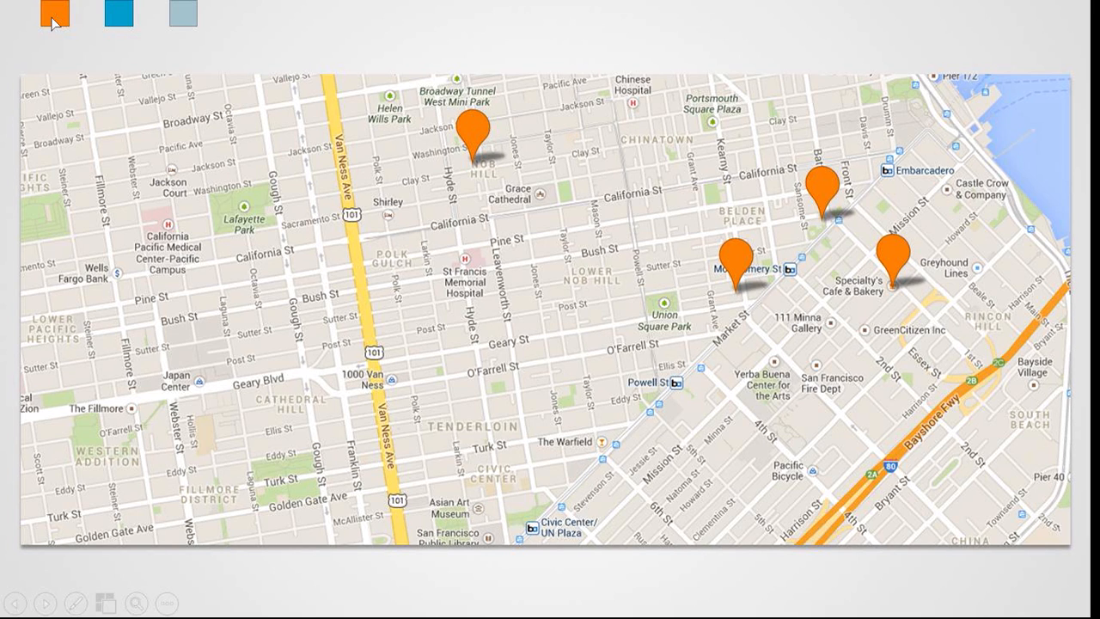
pyautogui.click(120, 15)
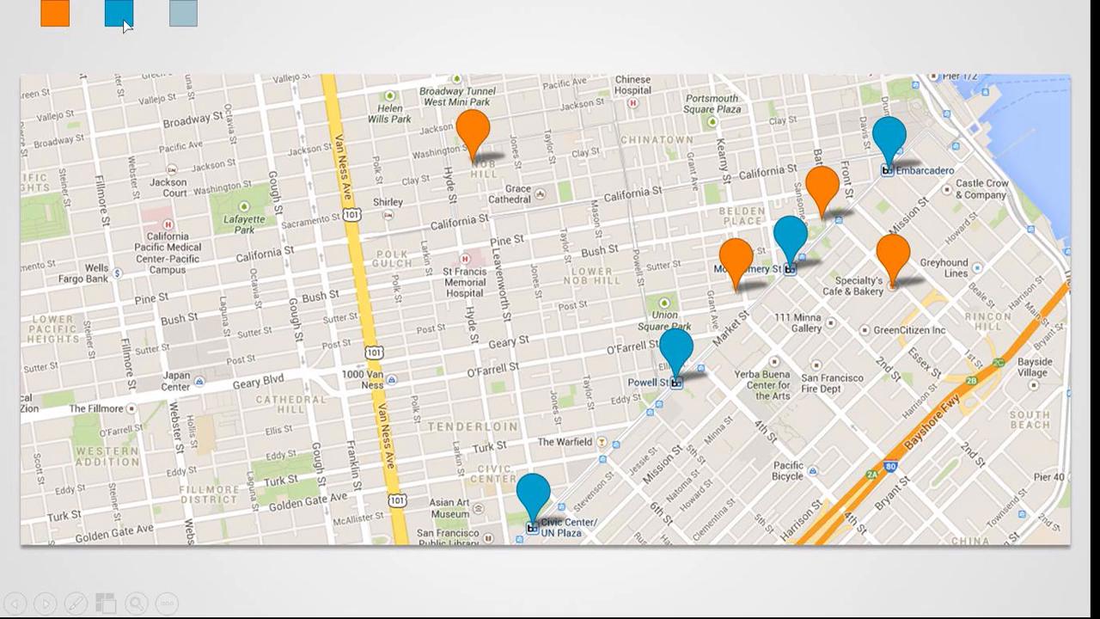
pyautogui.moveTo(44, 31)
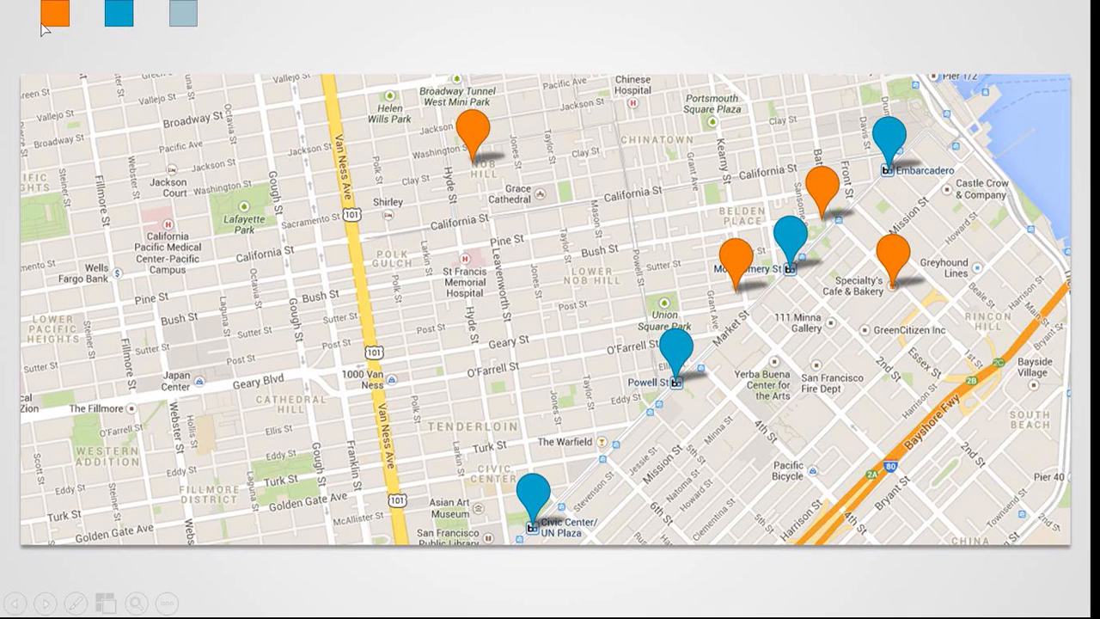
pyautogui.click(55, 16)
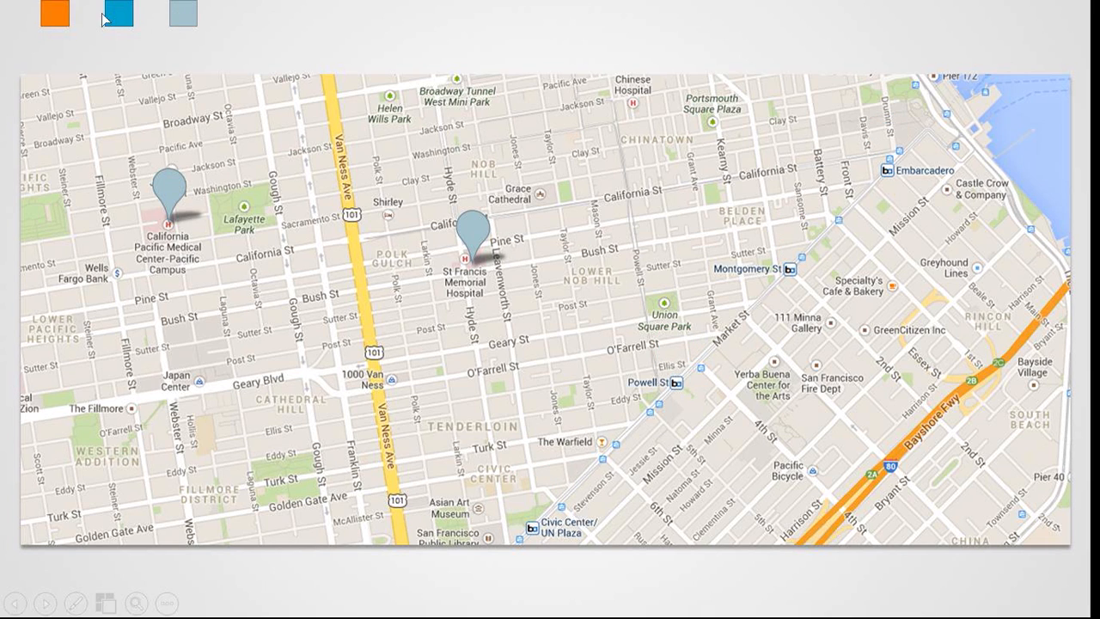
pyautogui.click(55, 14)
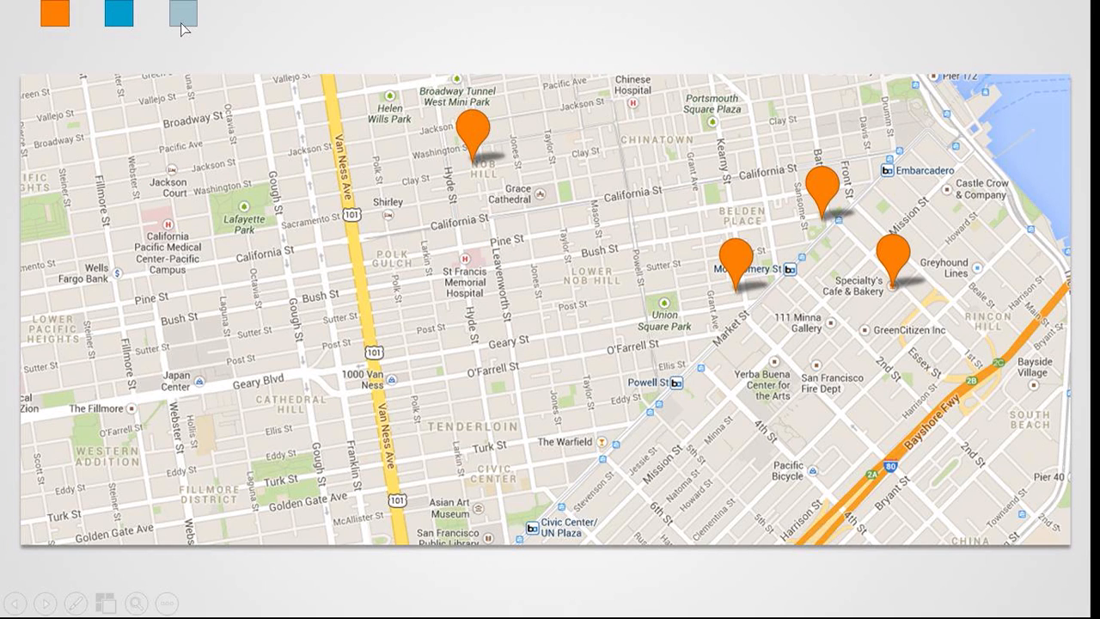
pyautogui.moveTo(325, 35)
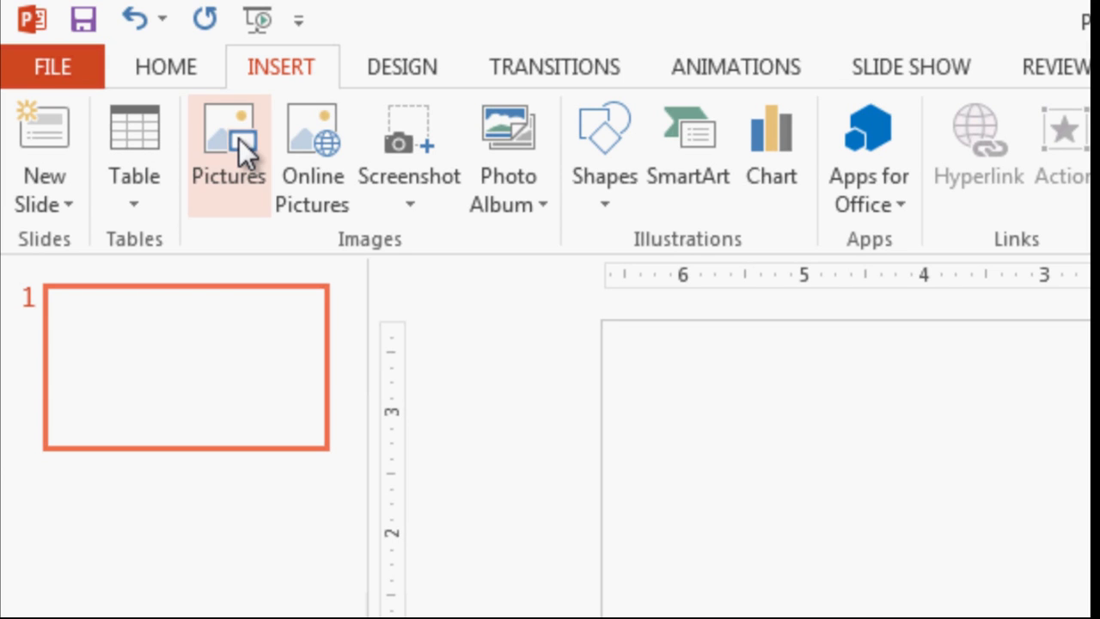
# Insert Desert.jpg and Lighthouse.jpg from the Sample Pictures folder onto the slide
pyautogui.click(227, 138)
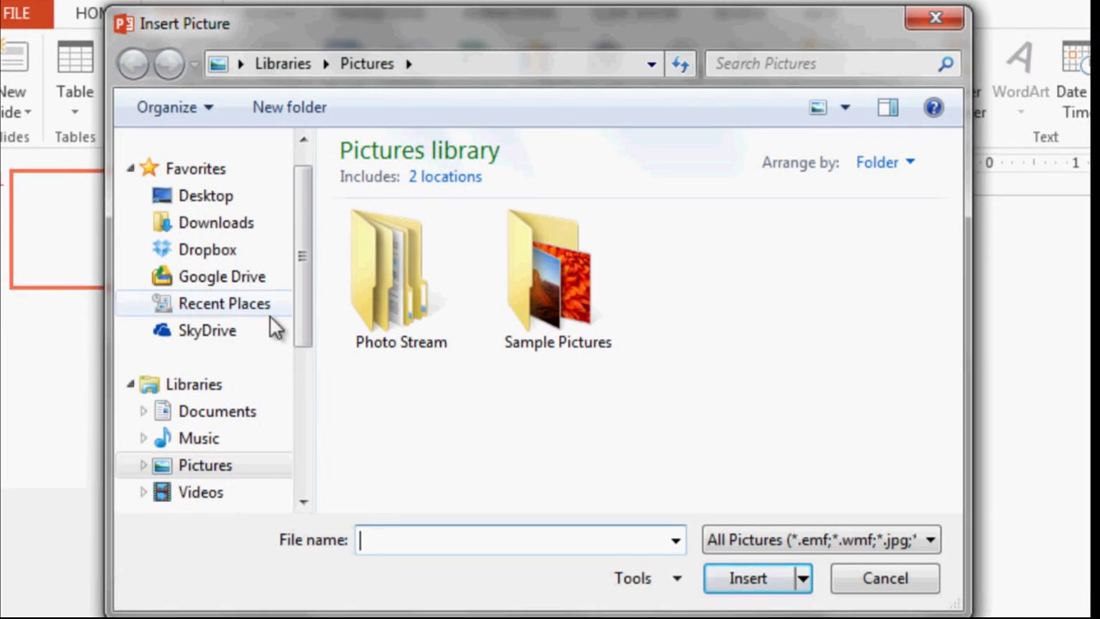
pyautogui.doubleClick(557, 272)
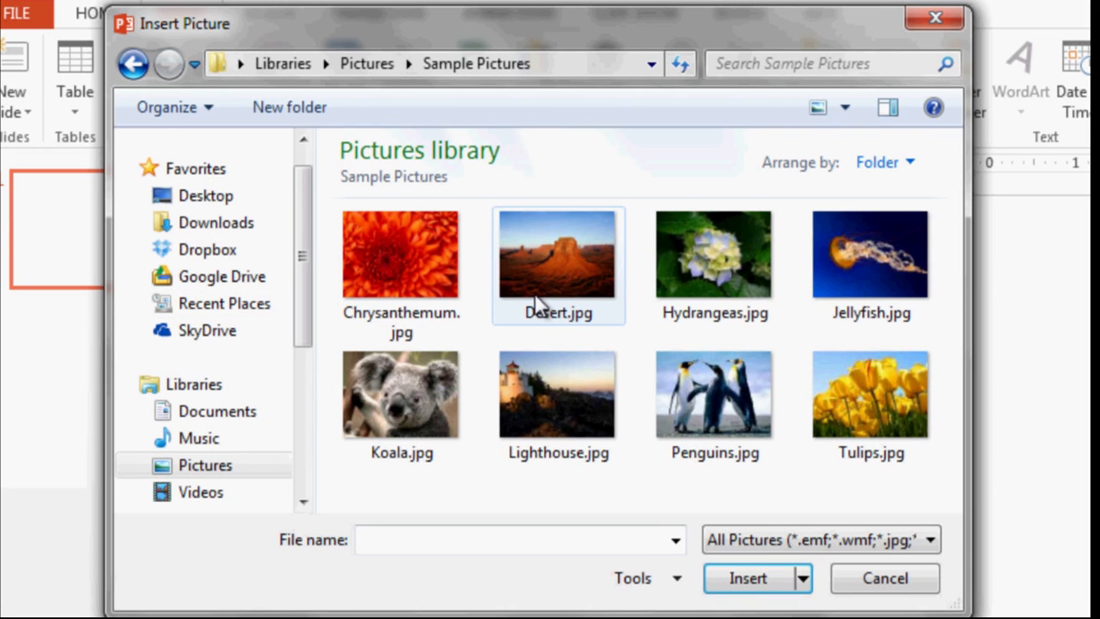
pyautogui.moveTo(536, 293)
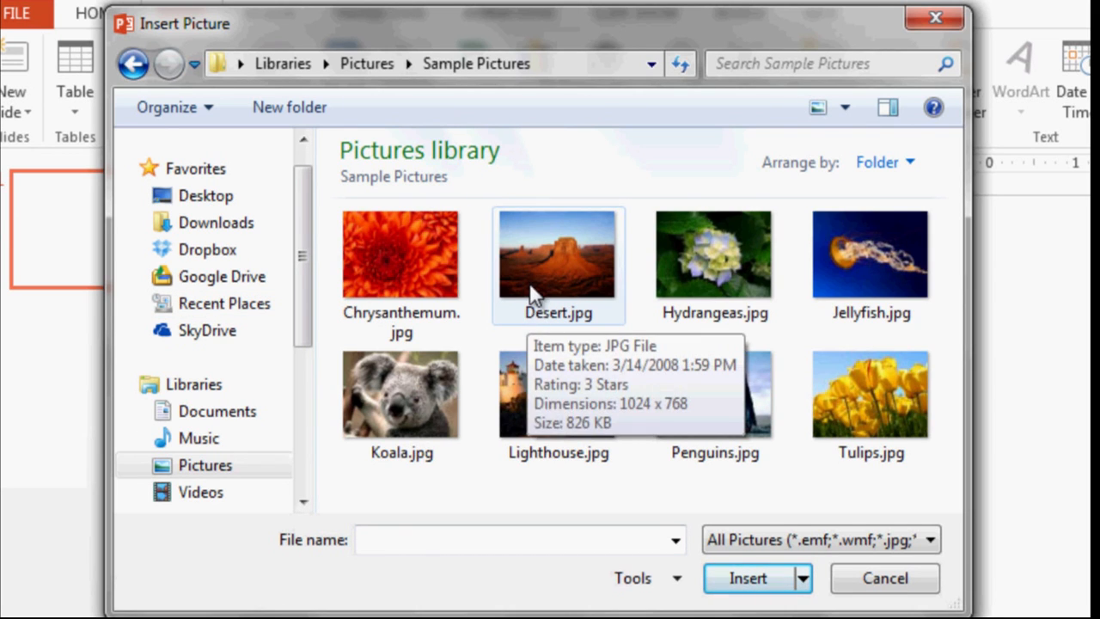
pyautogui.click(557, 392)
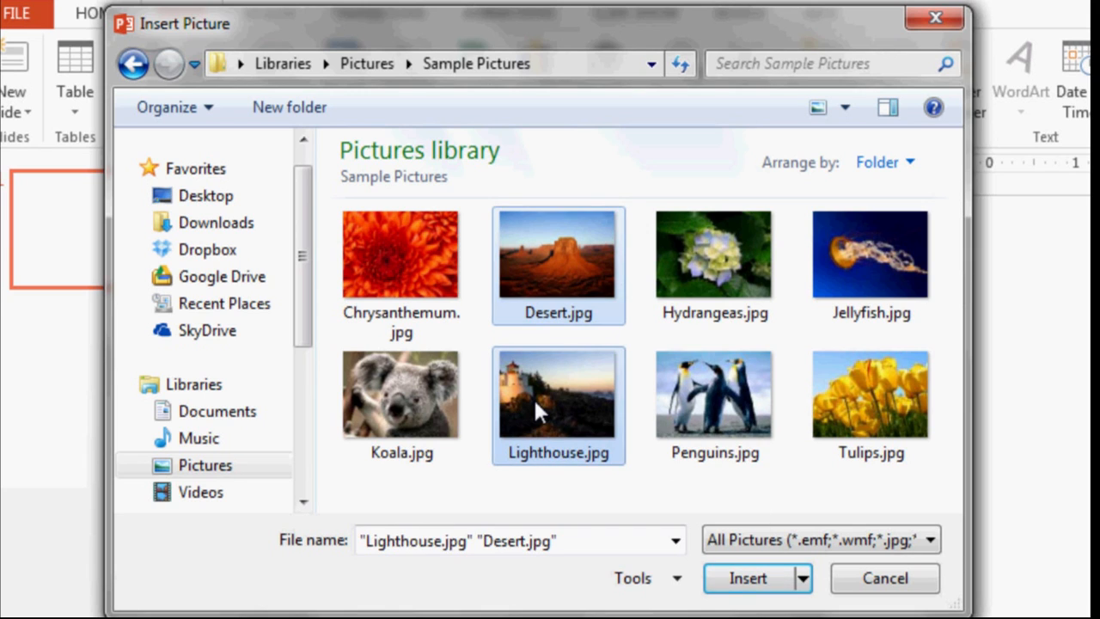
pyautogui.click(746, 578)
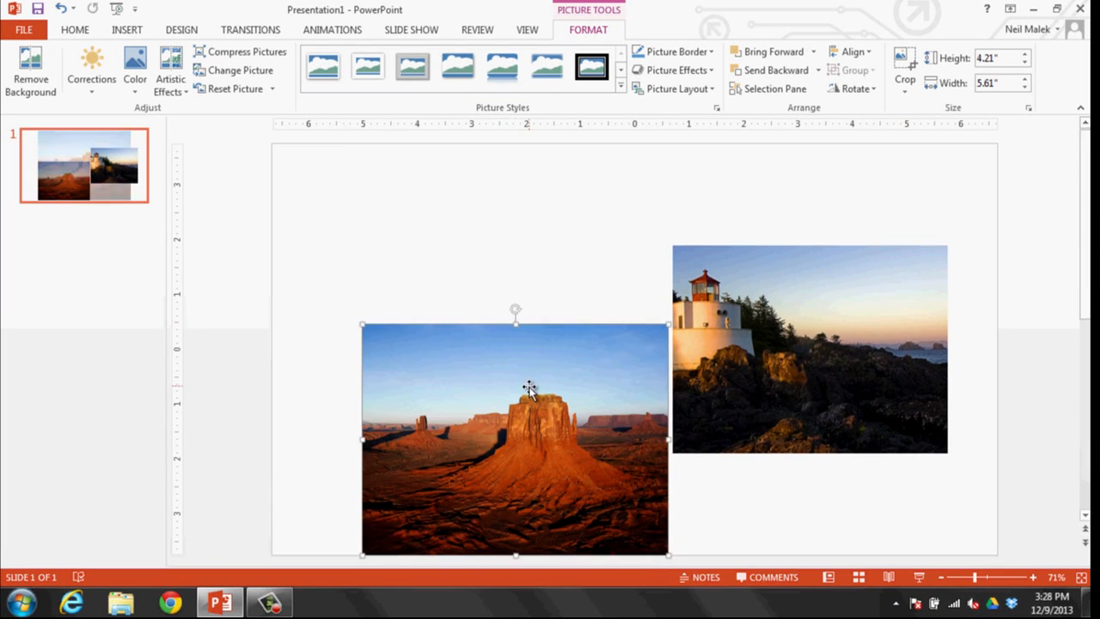
# Move the desert picture to sit left of the lighthouse without overlapping
pyautogui.moveTo(515, 439); pyautogui.dragTo(471, 361)
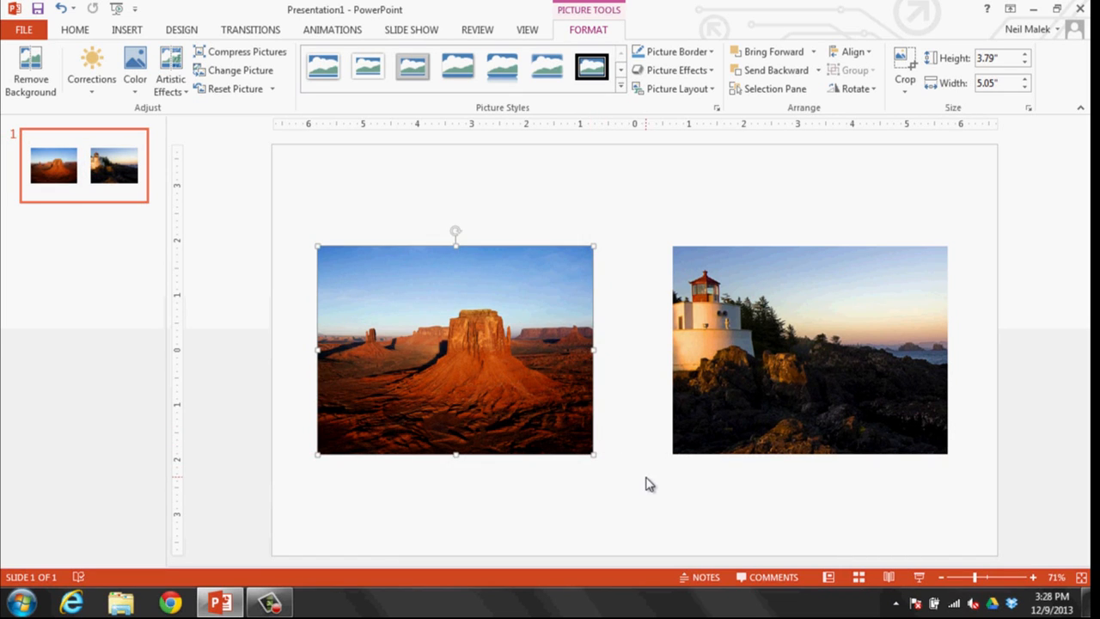
pyautogui.moveTo(640, 505)
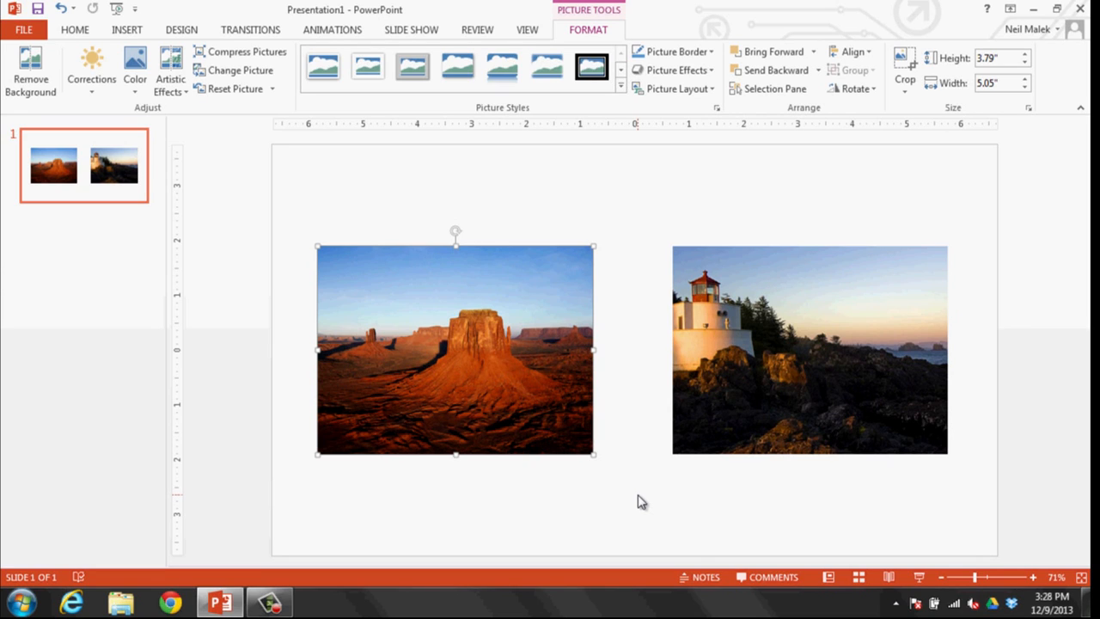
pyautogui.moveTo(635, 498)
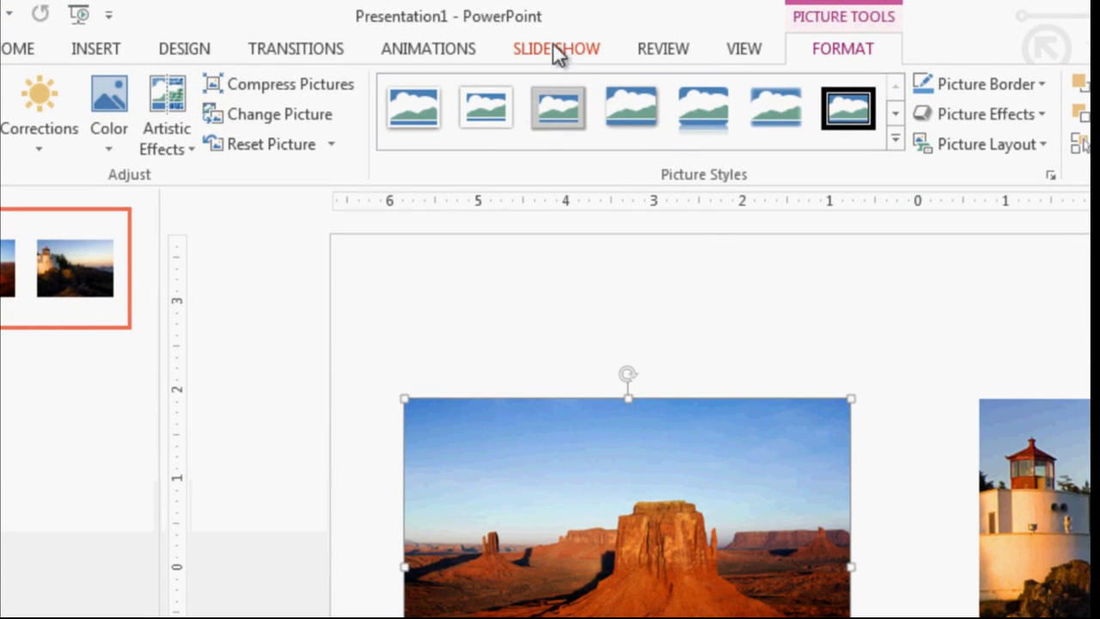
# Give the desert picture an Appear entrance then a Disappear exit animation
pyautogui.click(428, 48)
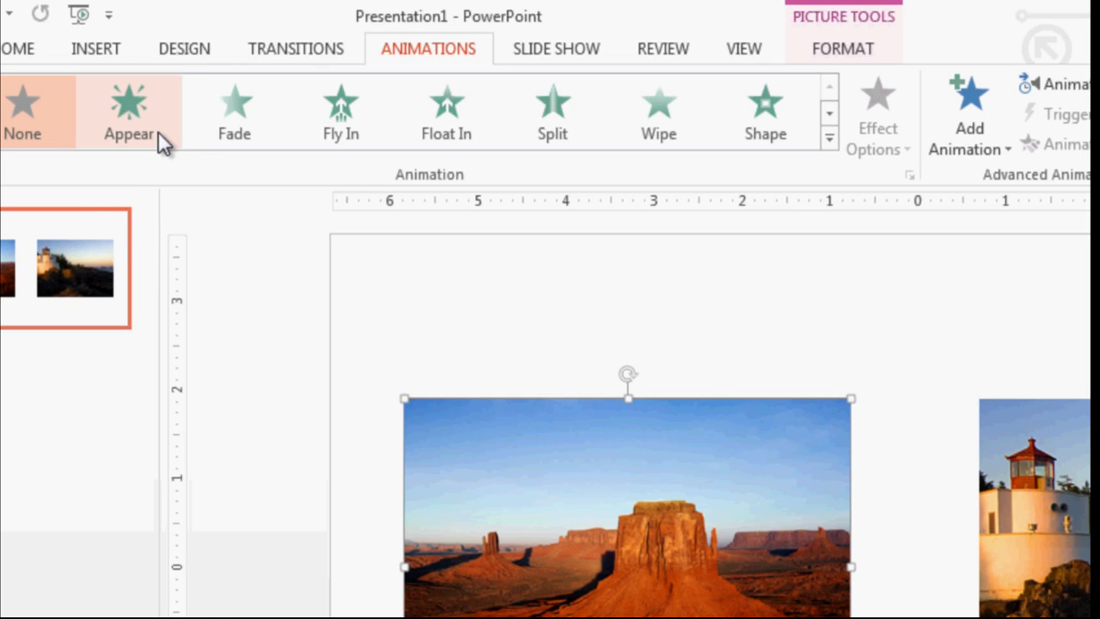
pyautogui.click(129, 107)
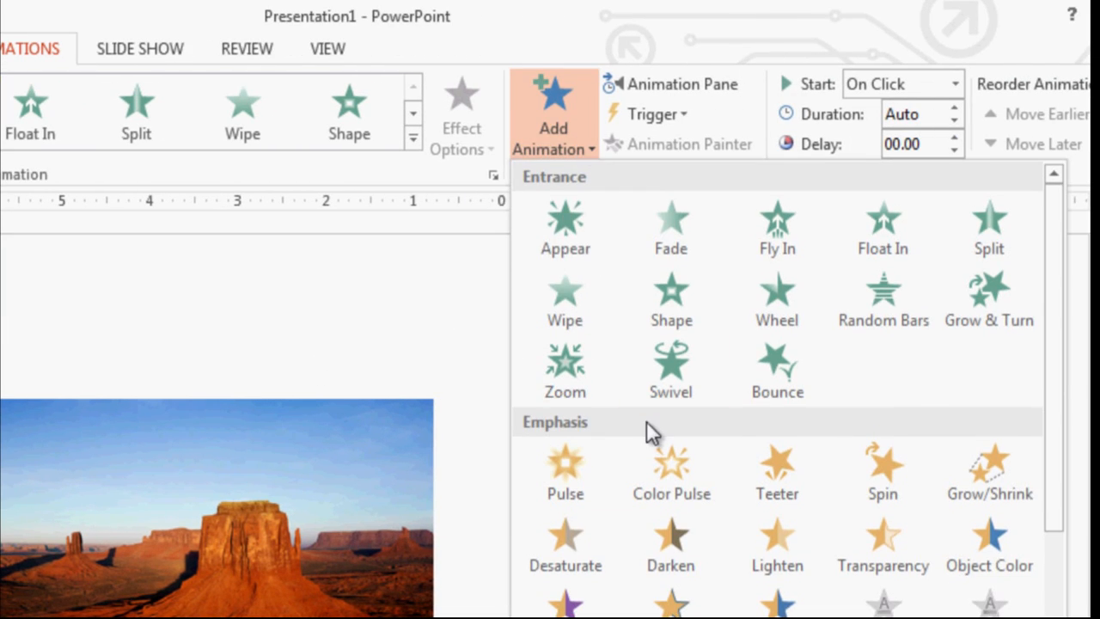
pyautogui.scroll(-3)
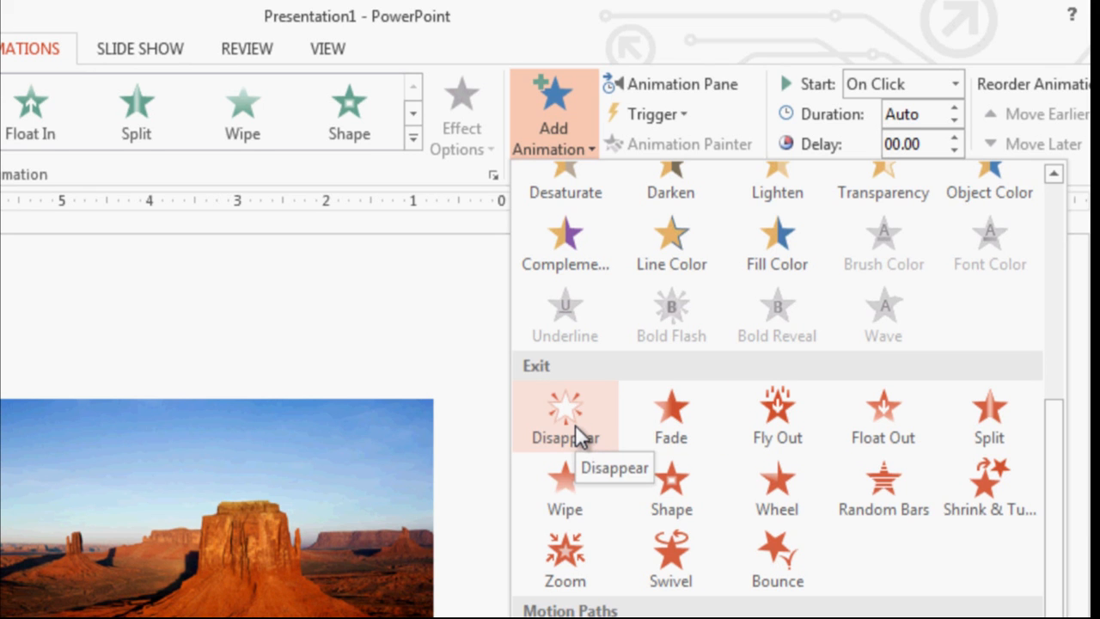
pyautogui.click(564, 414)
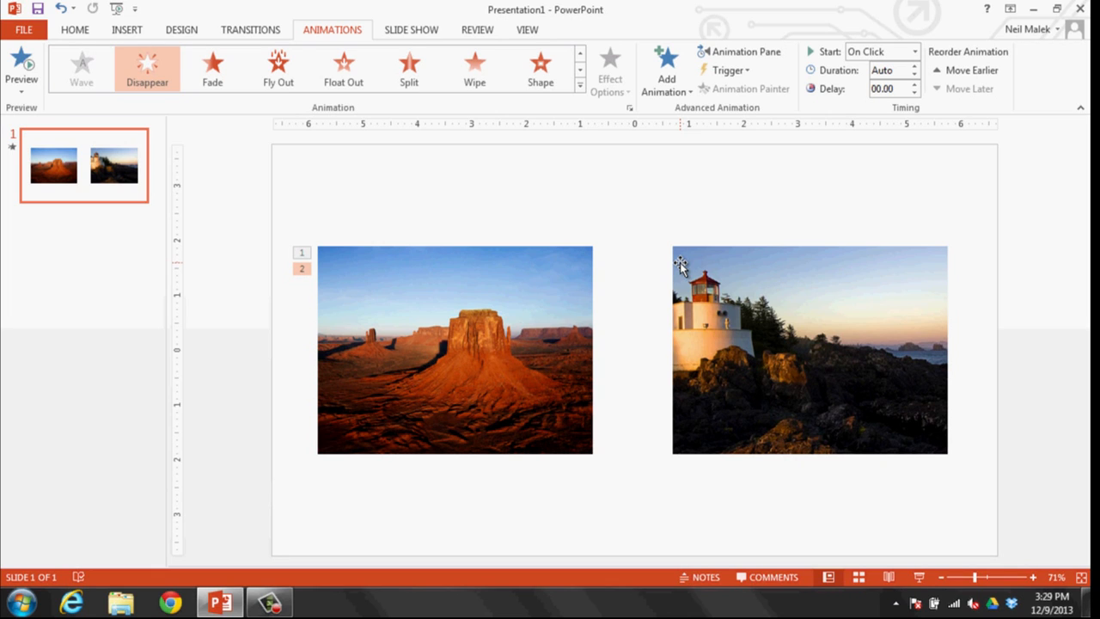
pyautogui.moveTo(701, 265)
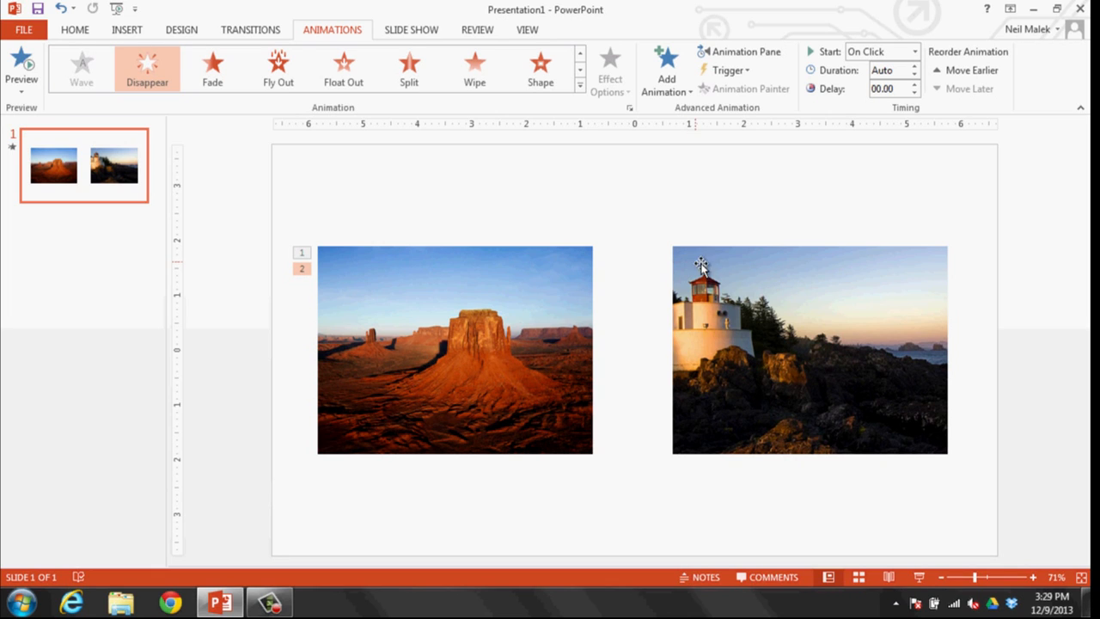
# Give the lighthouse picture an Appear entrance then a Disappear exit, animations 3 and 4
pyautogui.click(808, 347)
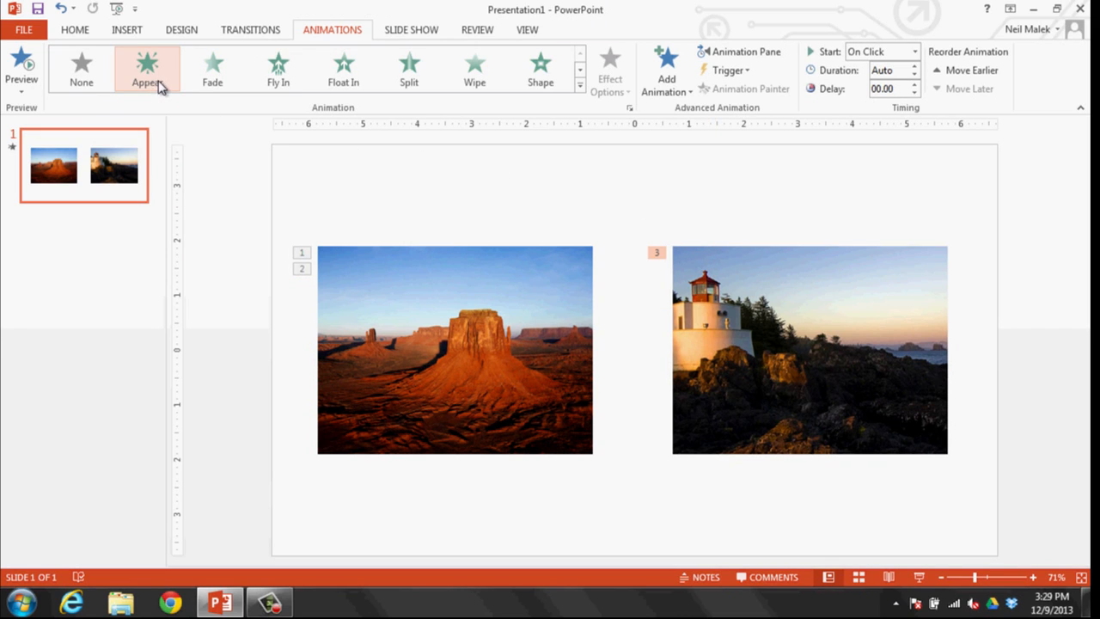
pyautogui.click(667, 71)
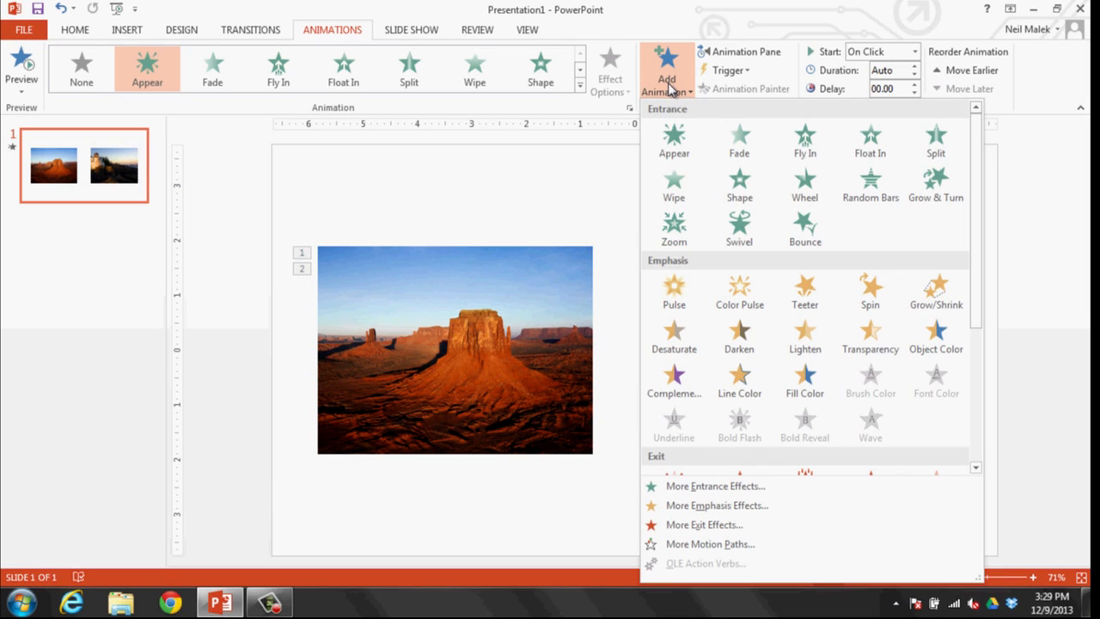
pyautogui.scroll(-3)
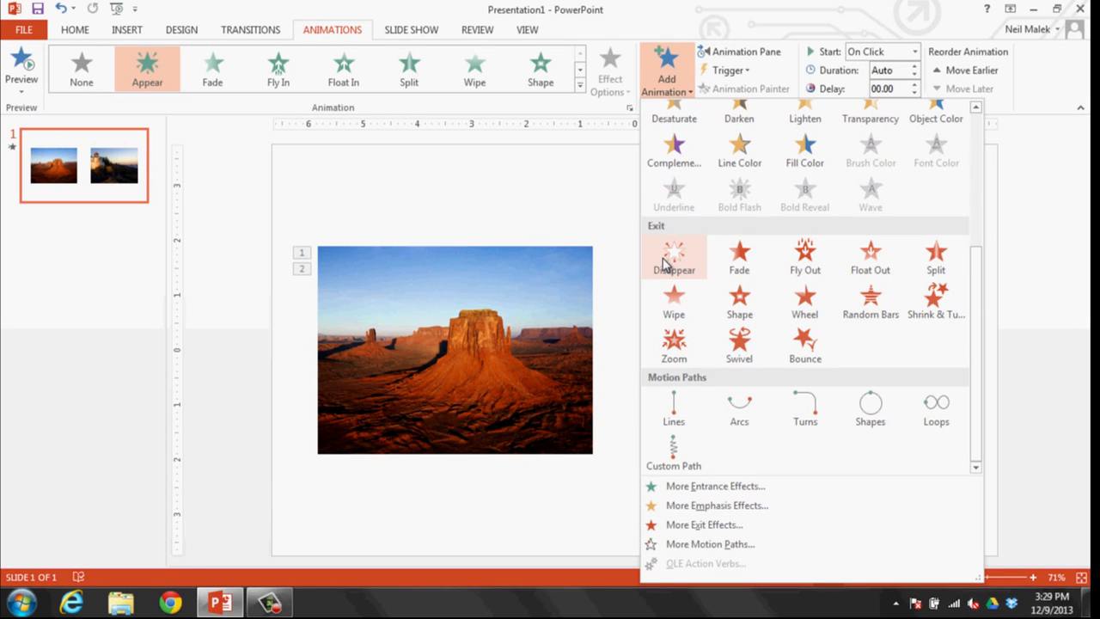
pyautogui.click(673, 256)
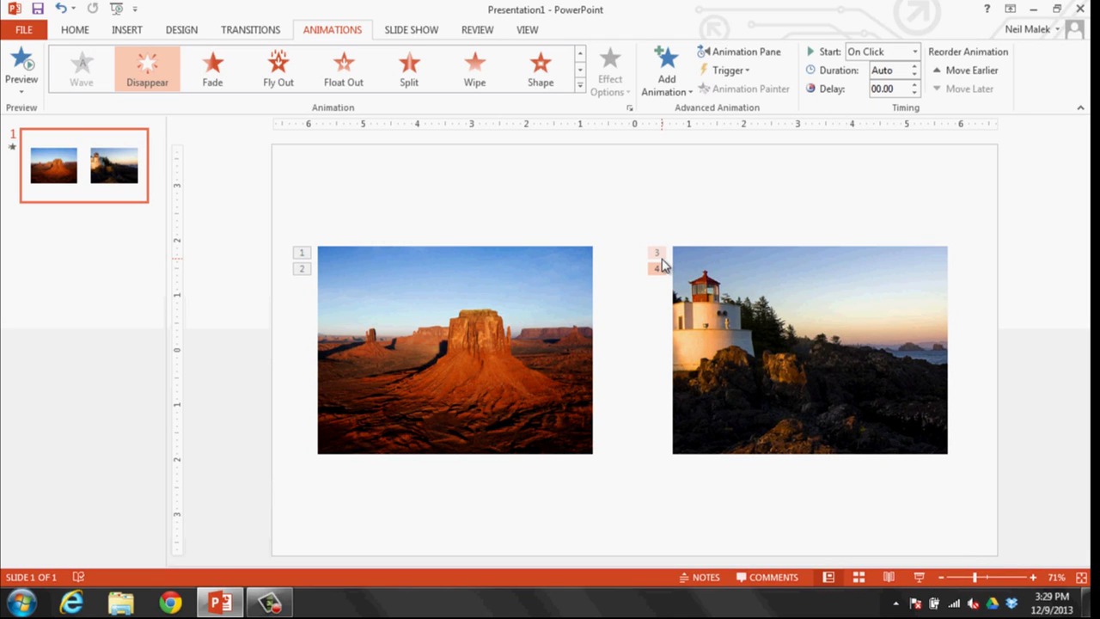
pyautogui.moveTo(637, 251)
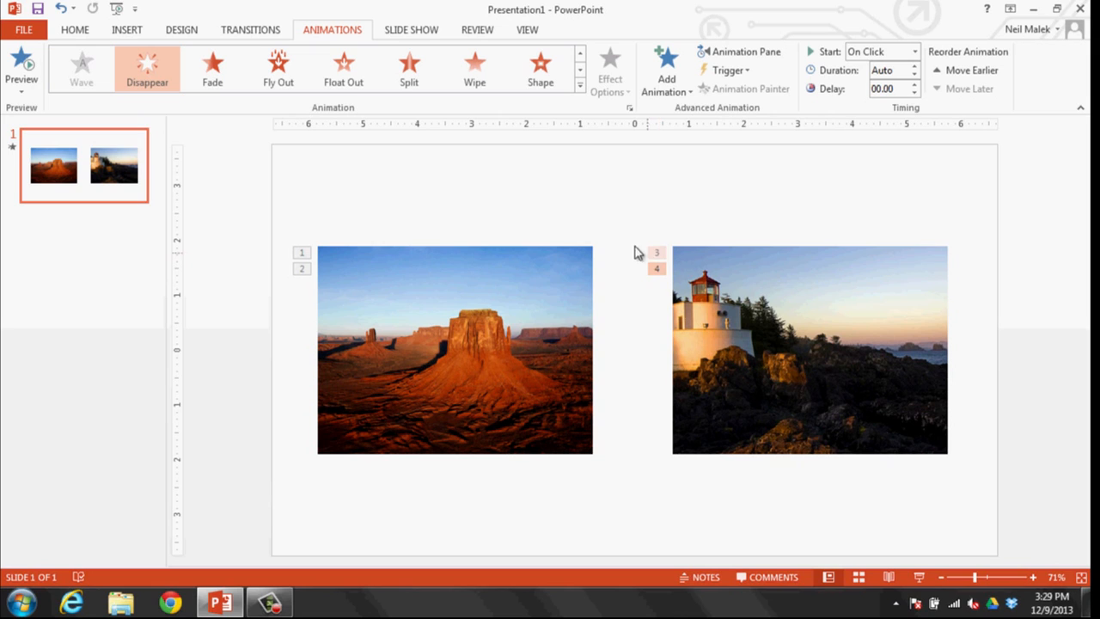
pyautogui.click(609, 230)
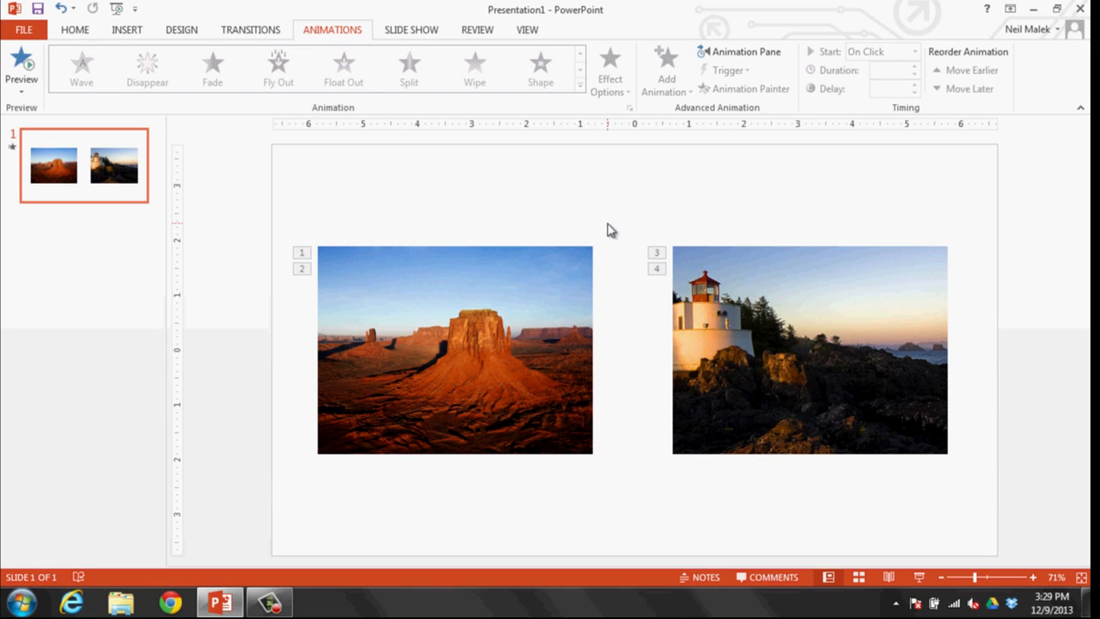
# Draw an oval circle labelled Left above the desert picture
pyautogui.click(127, 29)
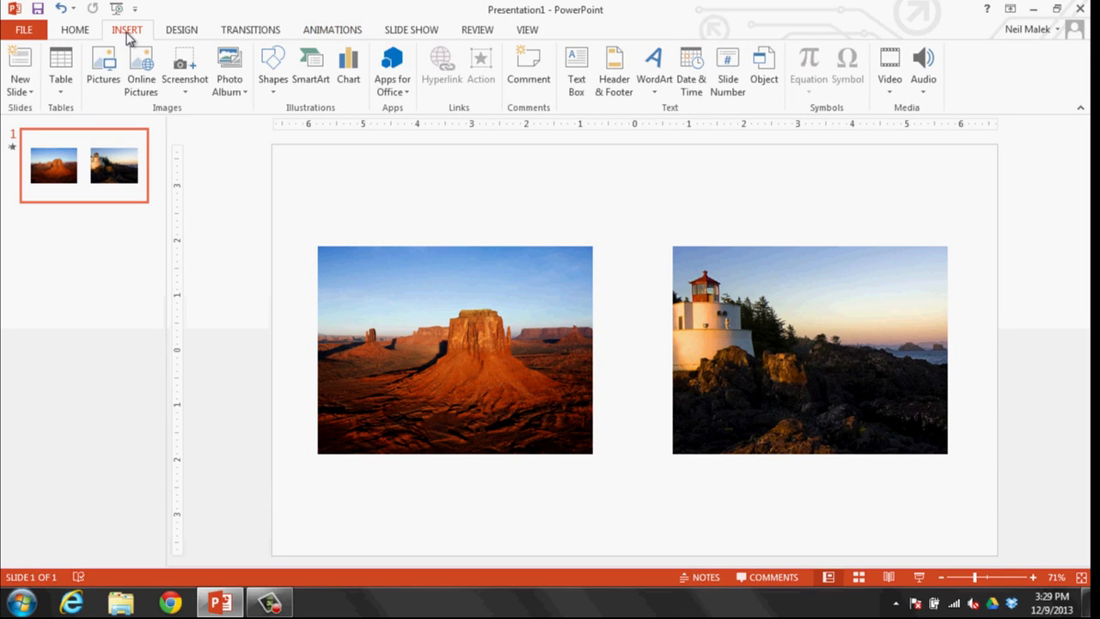
pyautogui.click(271, 69)
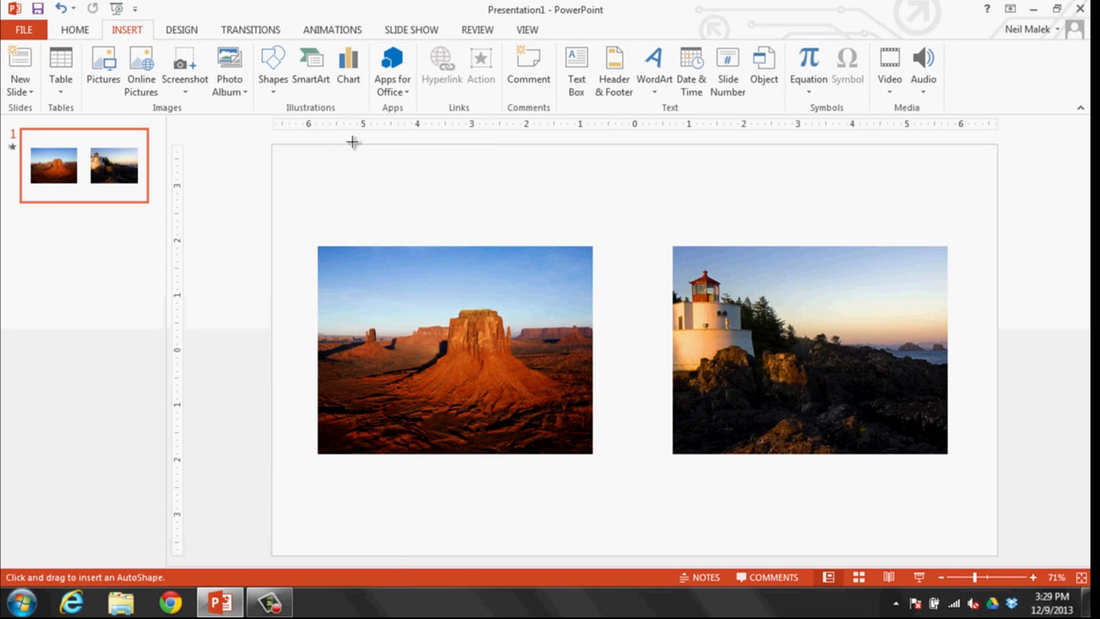
pyautogui.moveTo(522, 172)
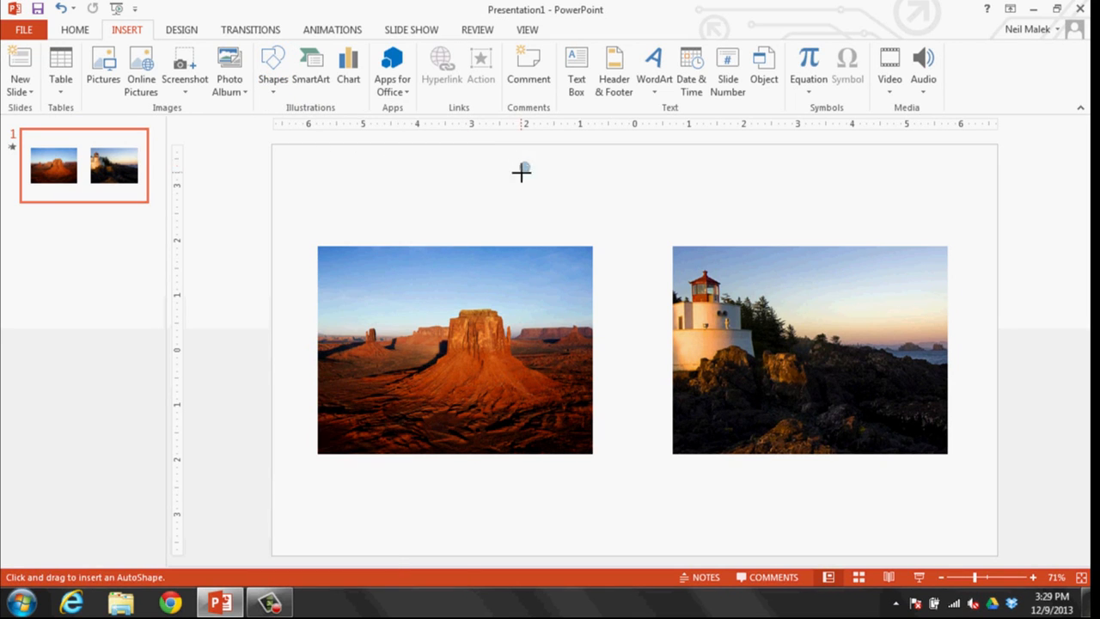
pyautogui.moveTo(523, 172); pyautogui.dragTo(567, 202)
pyautogui.write('Left')
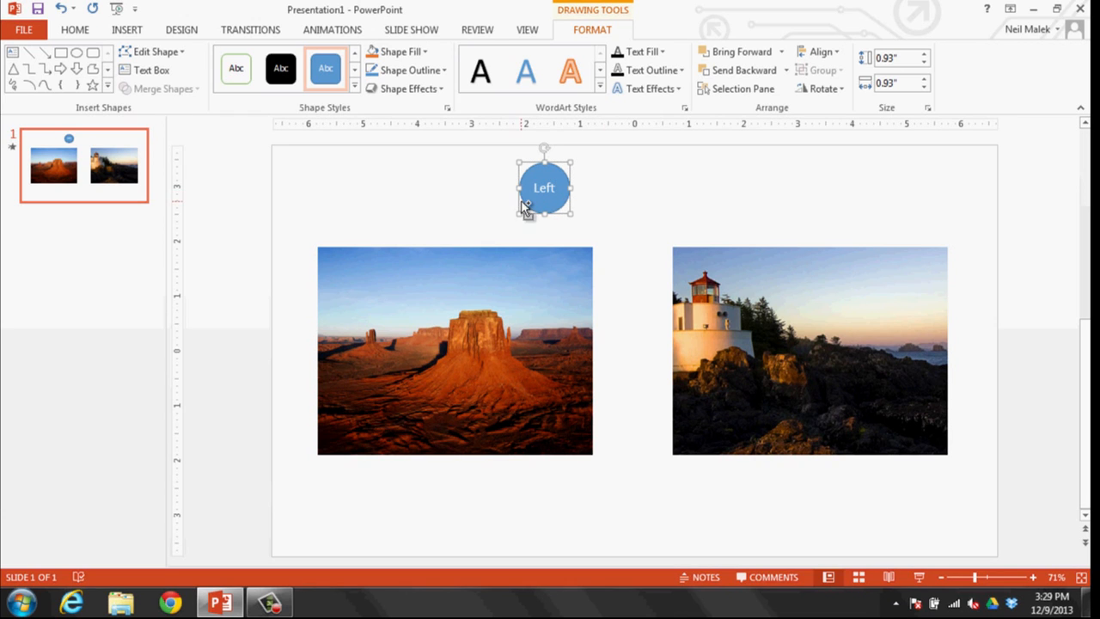
# Copy the circle above the lighthouse picture and relabel it Right
pyautogui.moveTo(543, 187); pyautogui.dragTo(617, 196)
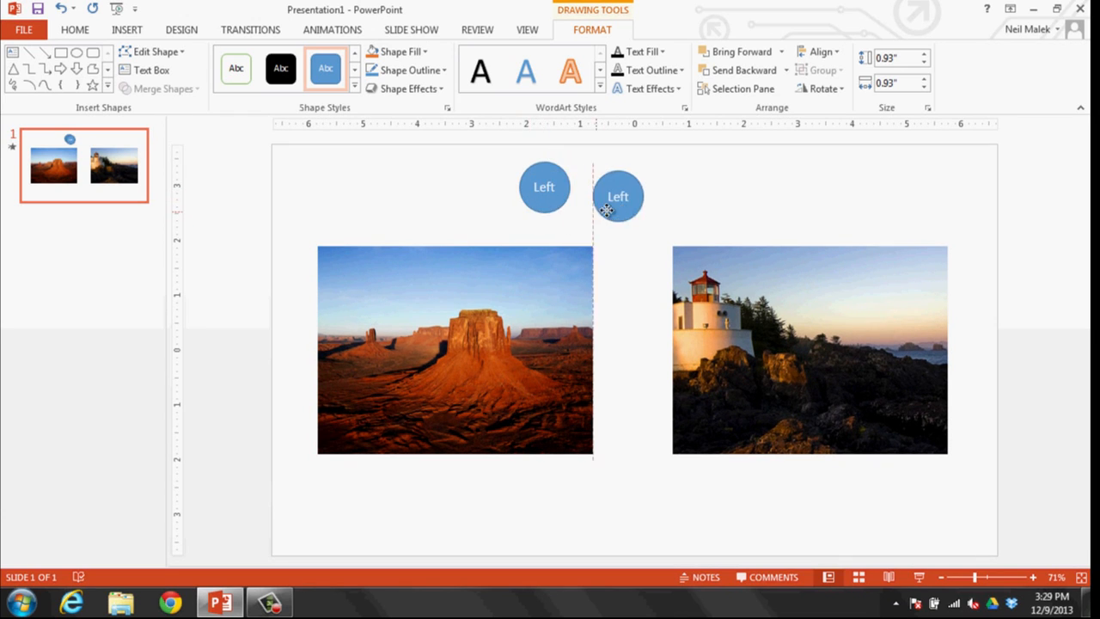
pyautogui.moveTo(617, 196); pyautogui.dragTo(698, 188)
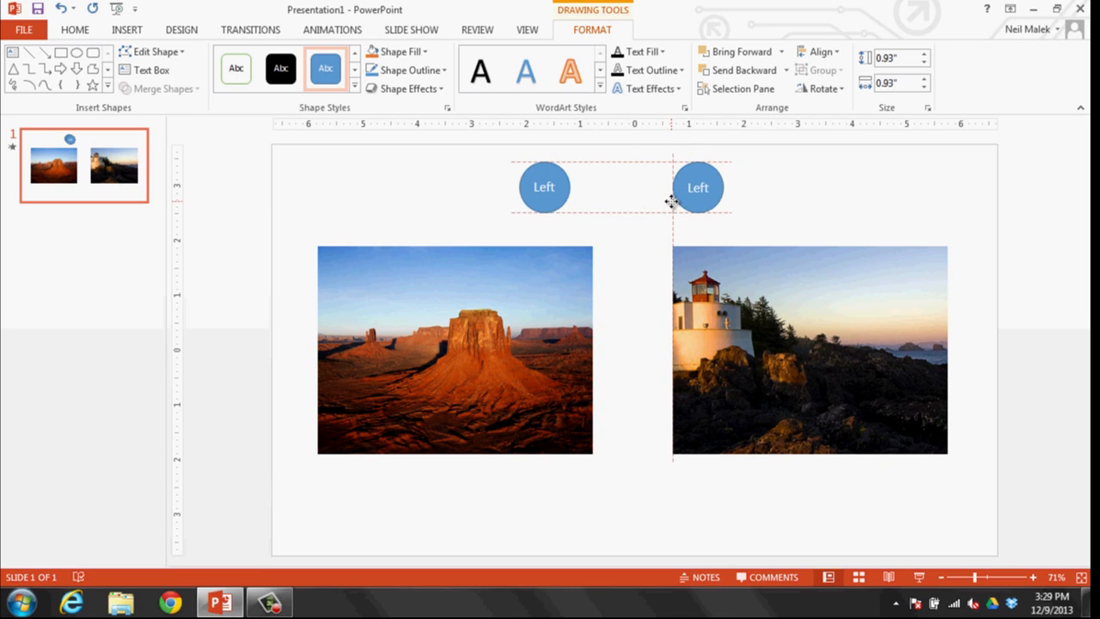
pyautogui.click(698, 188)
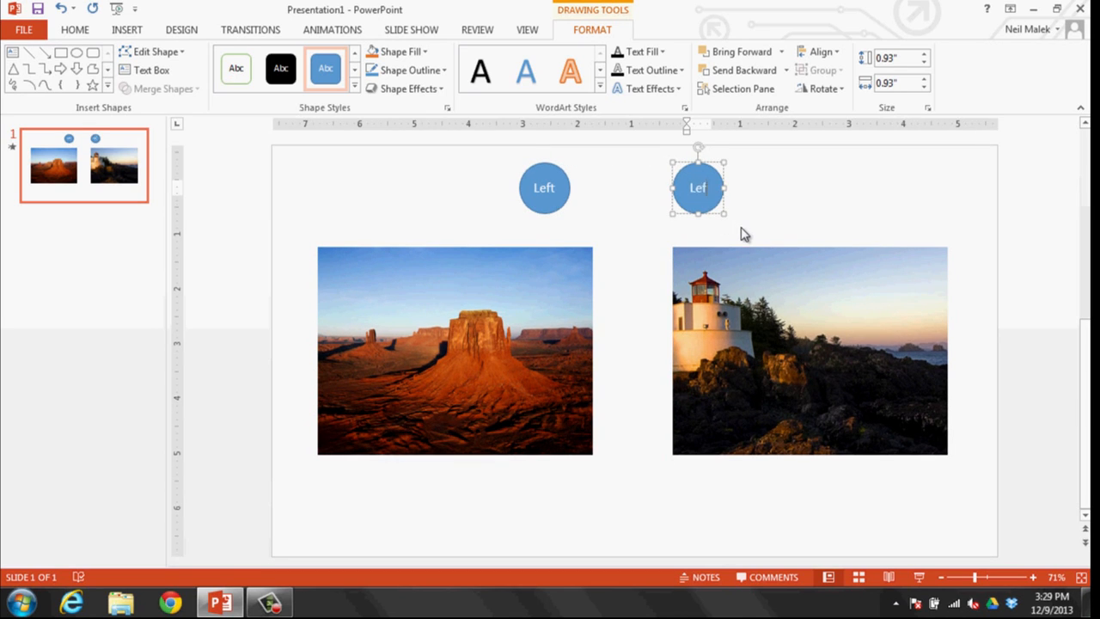
pyautogui.write('Right')
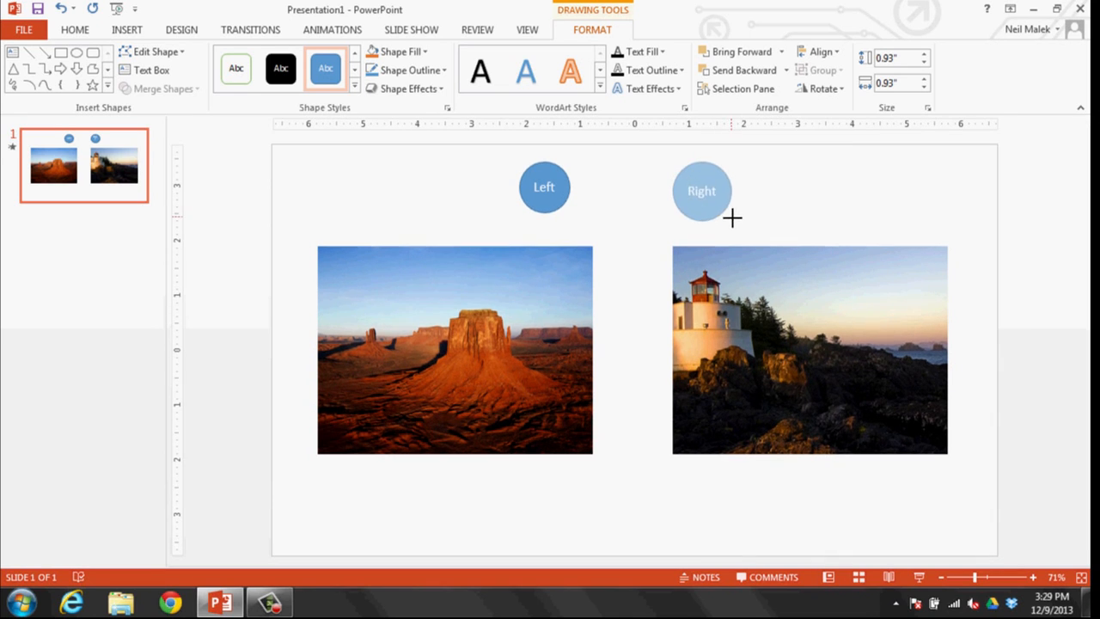
# Enlarge the Left circle to 1.1" square and nudge it right to match the Right button
pyautogui.click(543, 188)
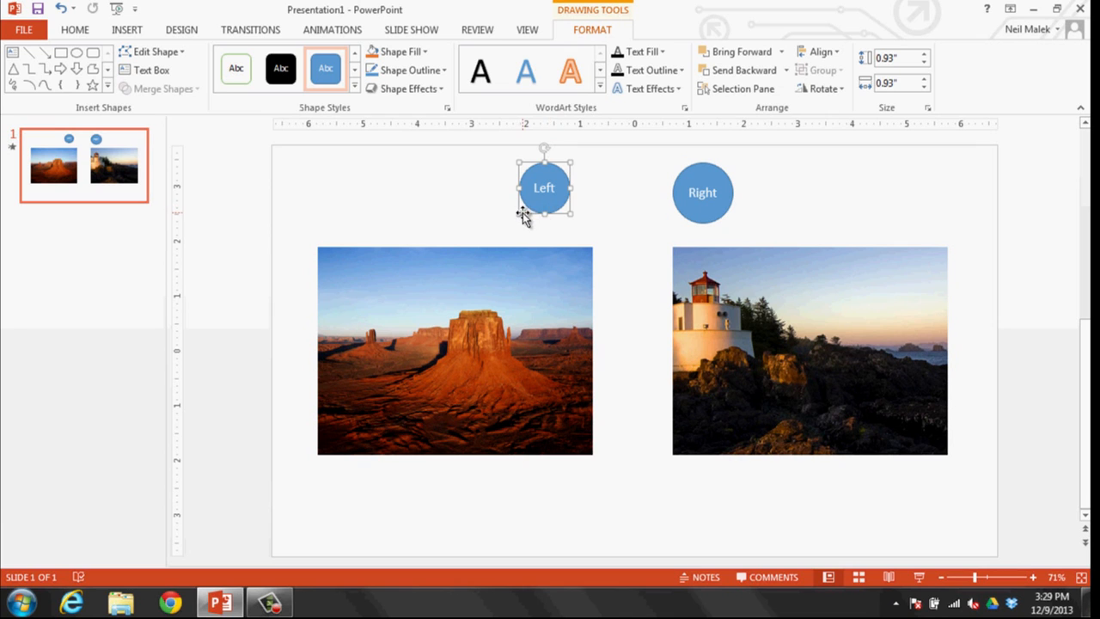
pyautogui.moveTo(543, 187); pyautogui.dragTo(539, 192)
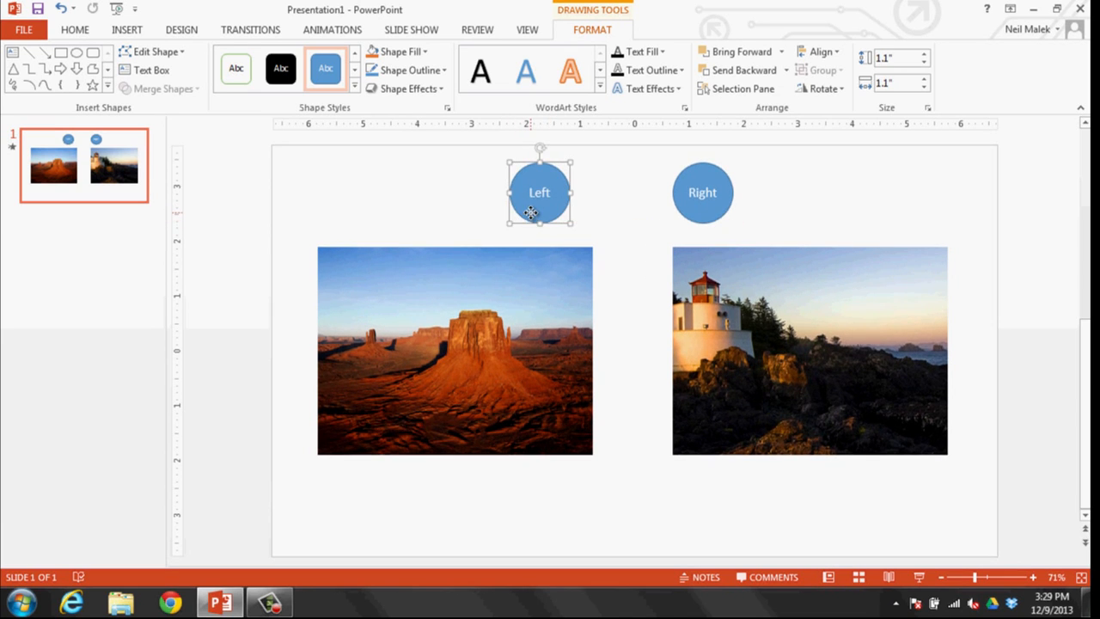
pyautogui.moveTo(540, 192); pyautogui.dragTo(563, 192)
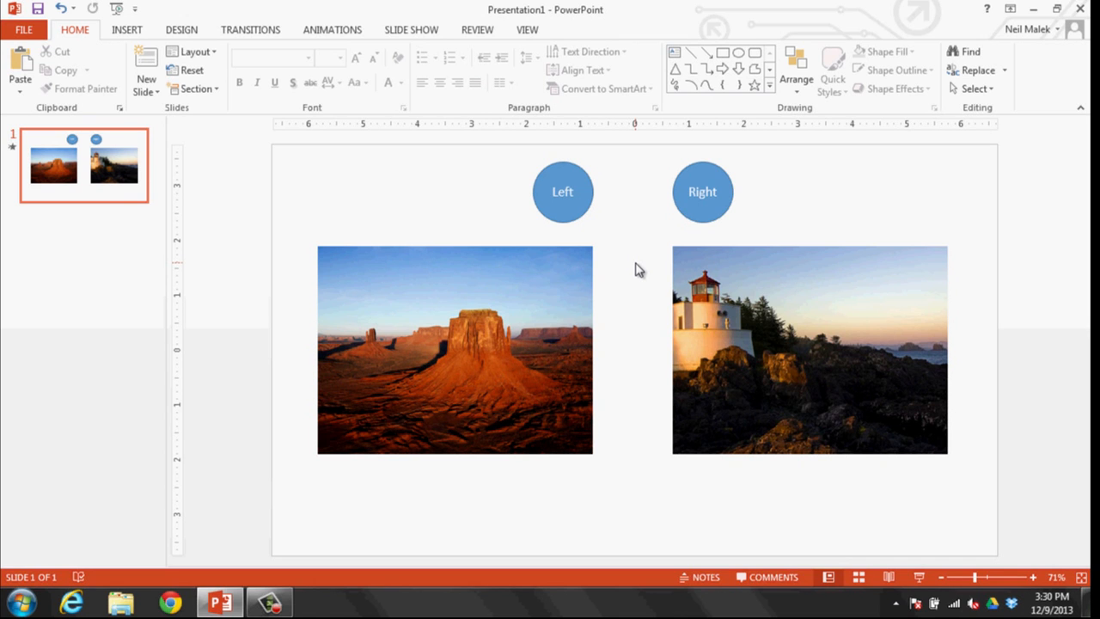
pyautogui.moveTo(581, 215)
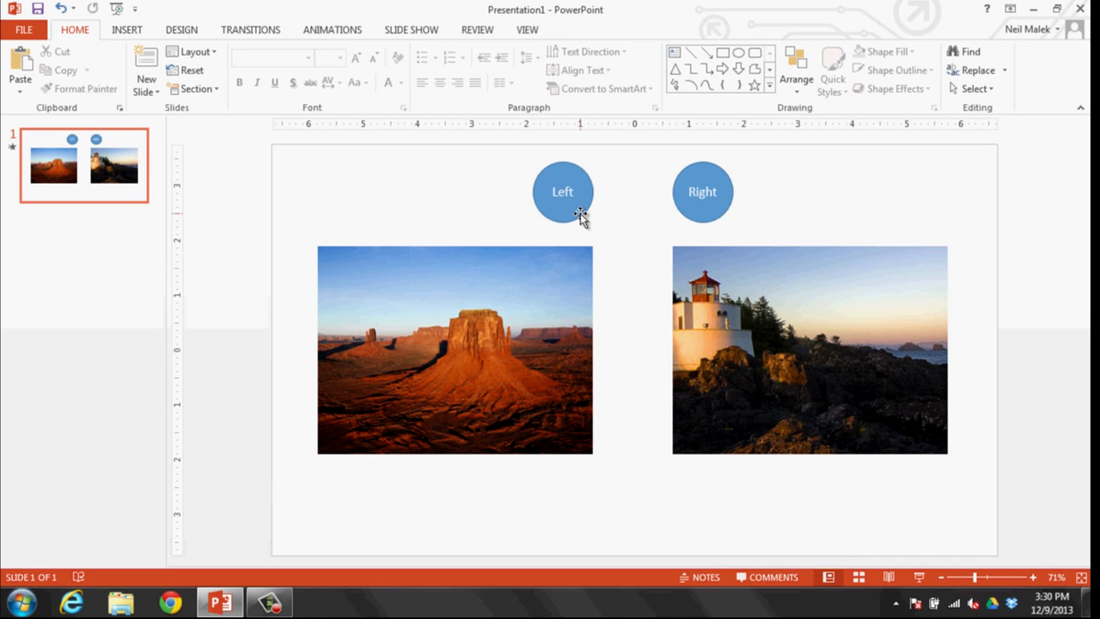
# In the Selection Pane, rename the Left circle to 'Left Button'
pyautogui.click(564, 193)
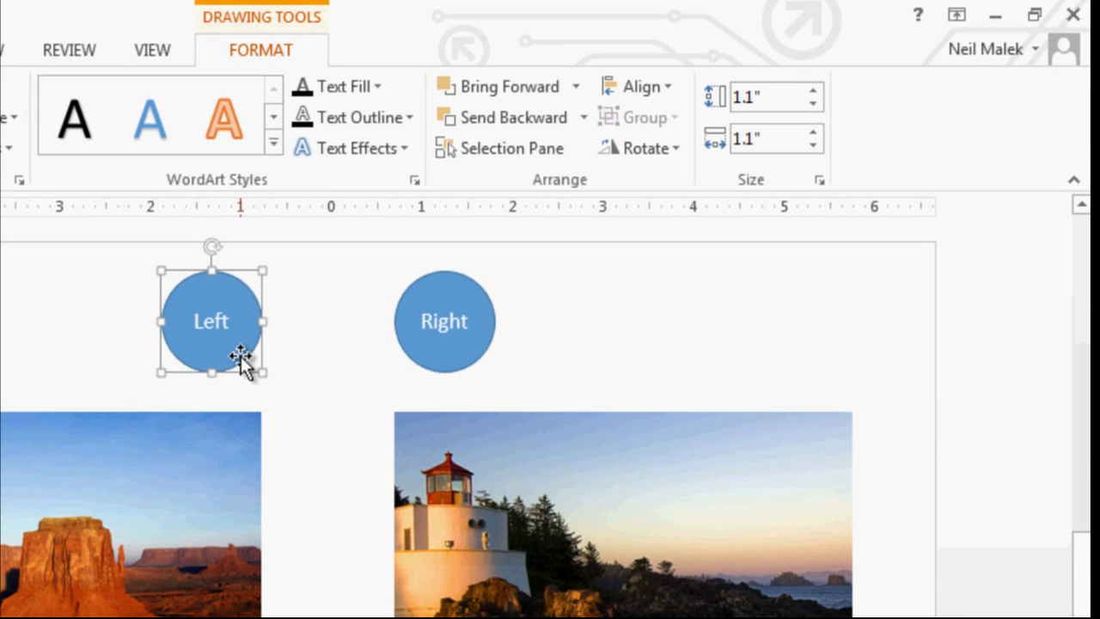
pyautogui.moveTo(512, 147)
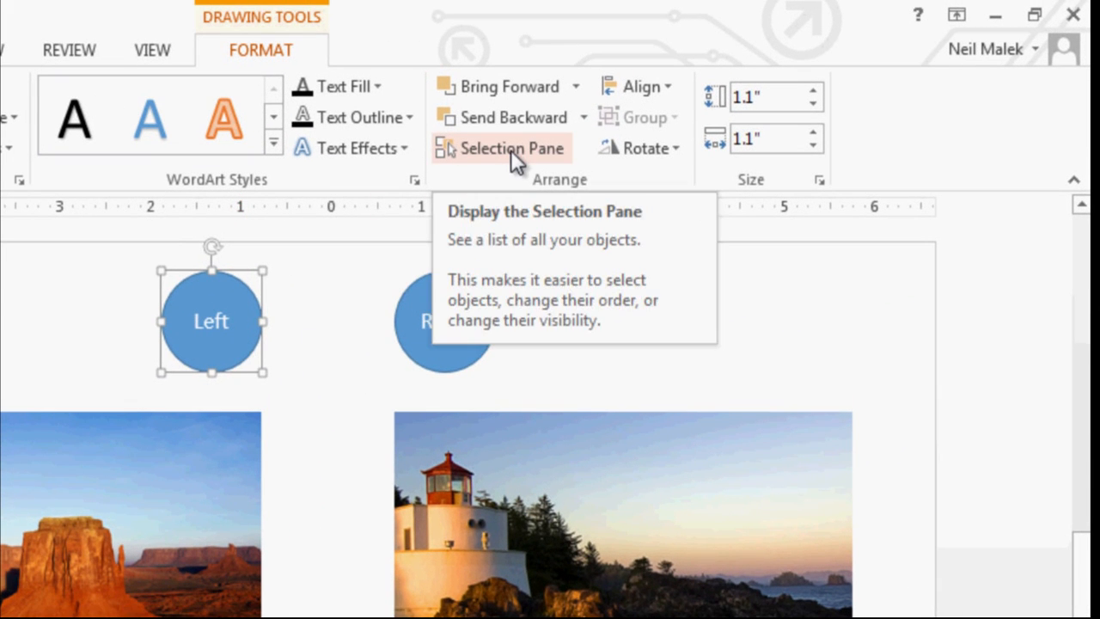
pyautogui.click(512, 148)
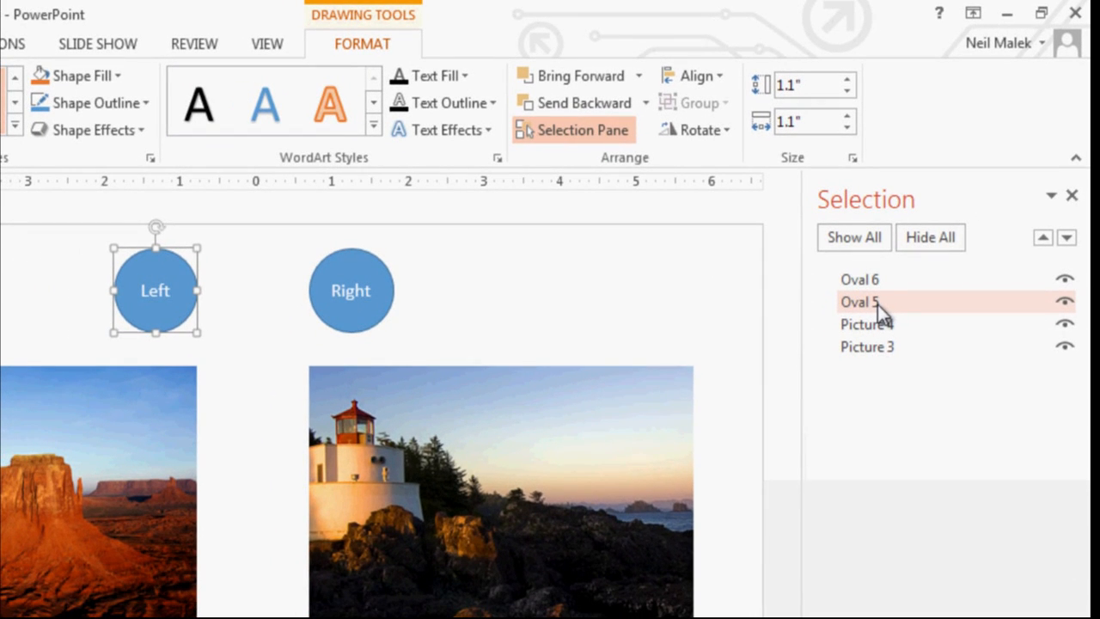
pyautogui.doubleClick(859, 302)
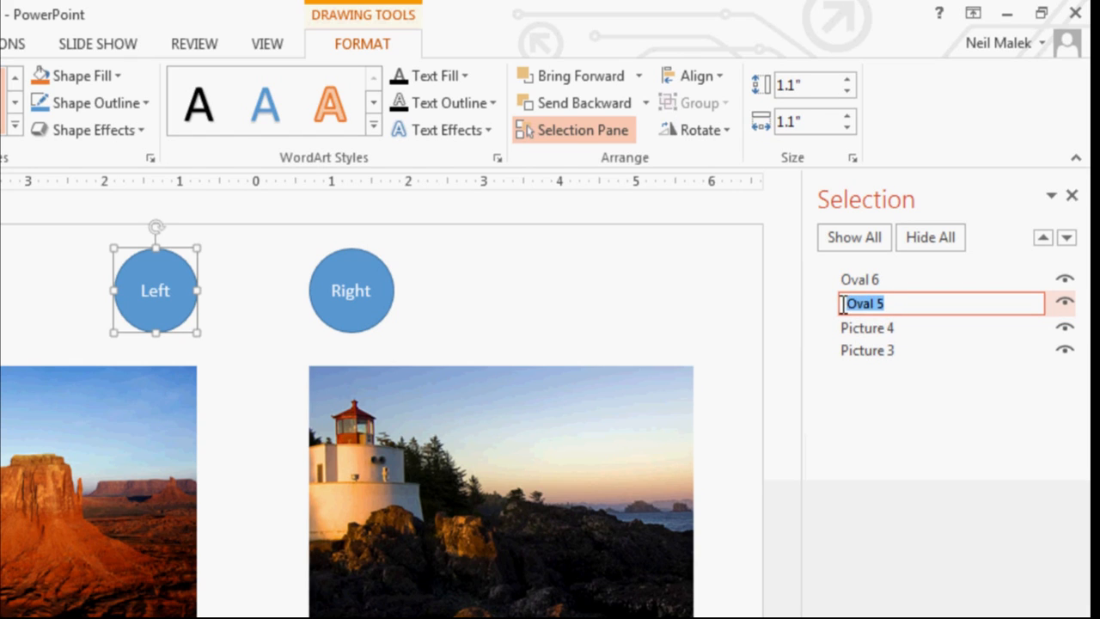
pyautogui.write('Le')
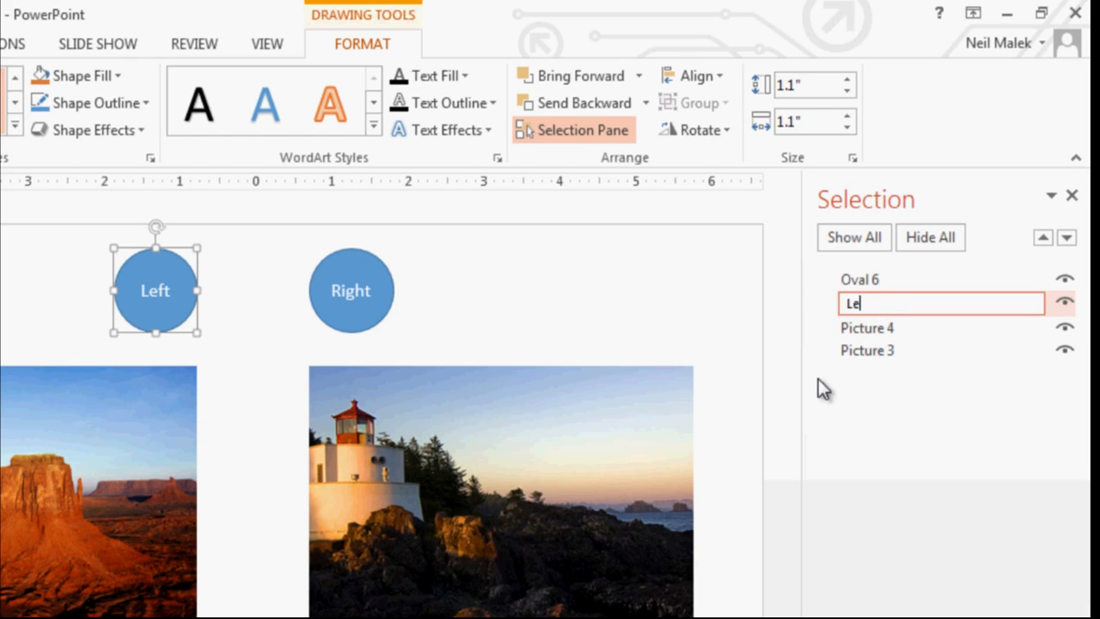
pyautogui.write('ft Button')
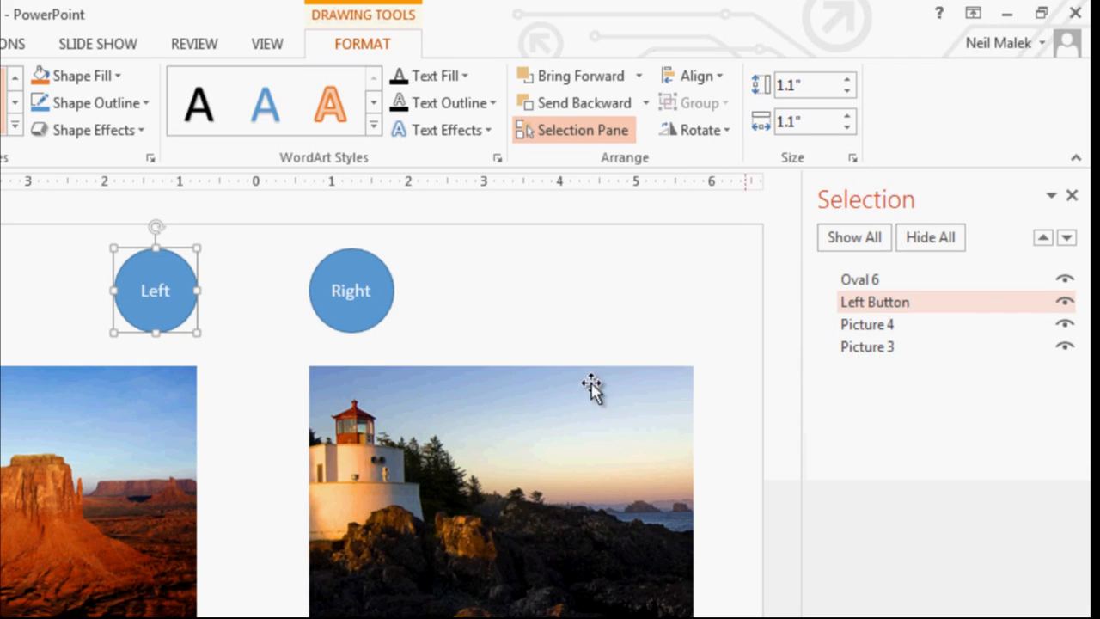
# Rename the Right circle to 'Right Button' and confirm
pyautogui.click(859, 278)
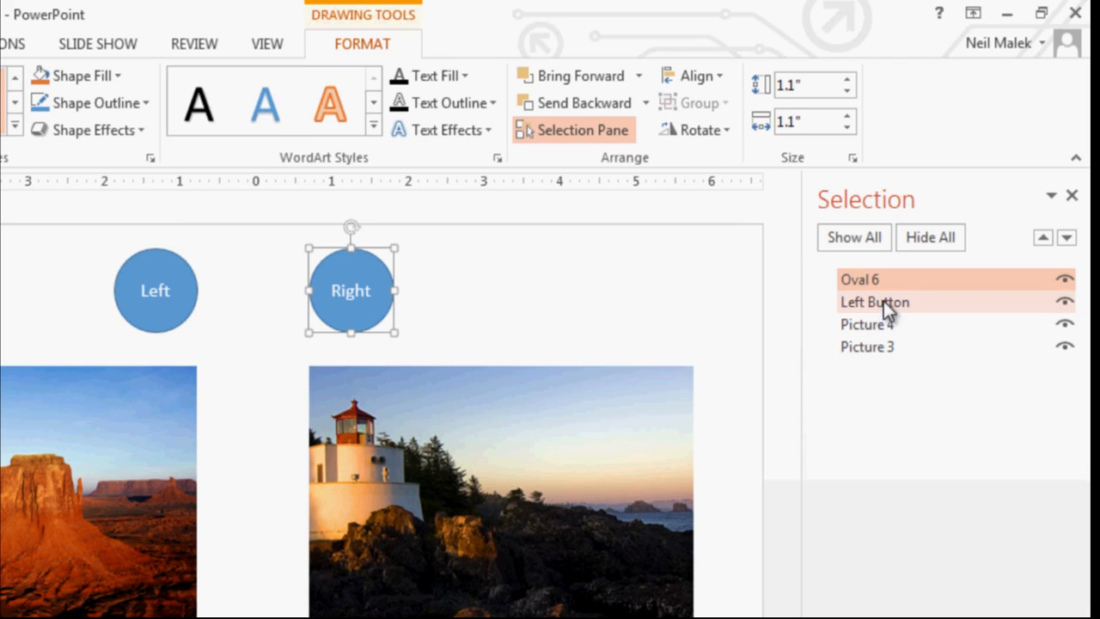
pyautogui.doubleClick(860, 278)
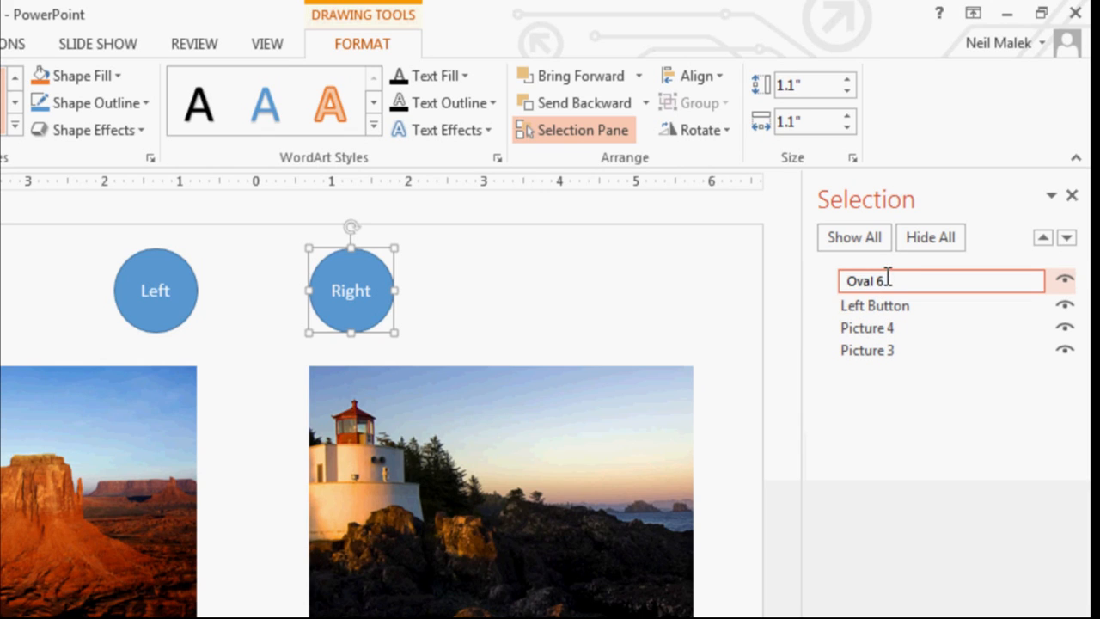
pyautogui.write('Rig')
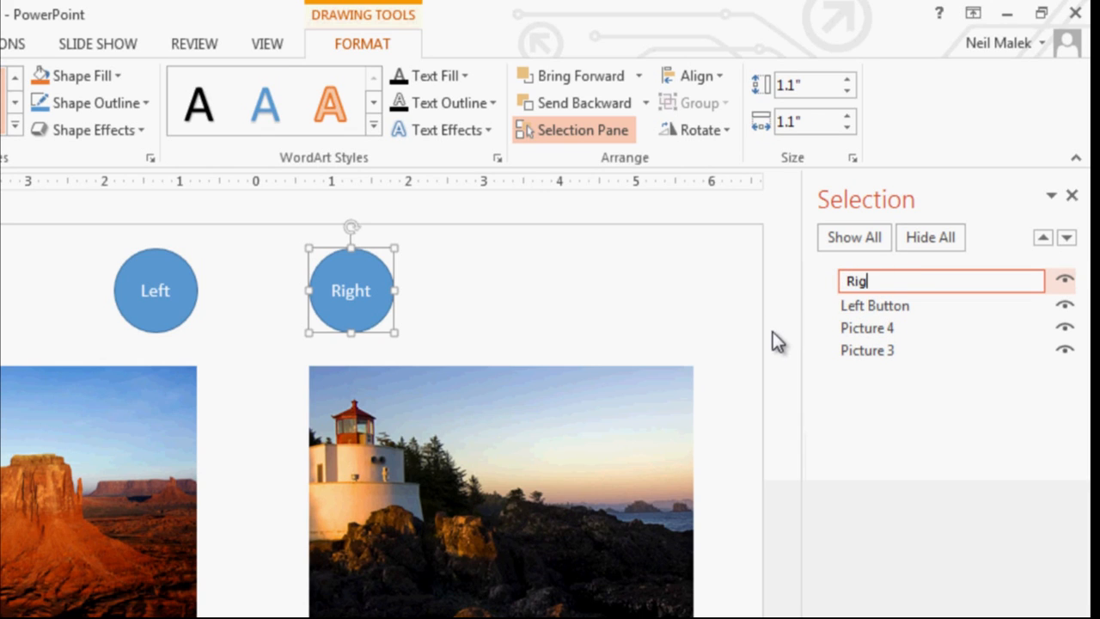
pyautogui.press('Return')
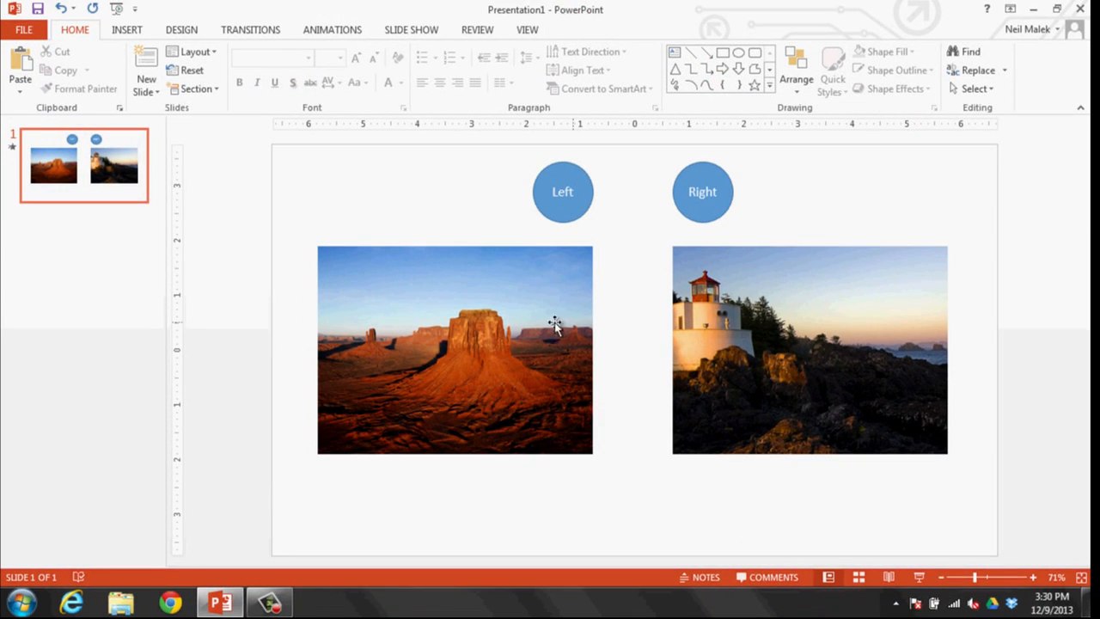
# Set the desert picture's animations to trigger On Click of Left Button
pyautogui.click(454, 347)
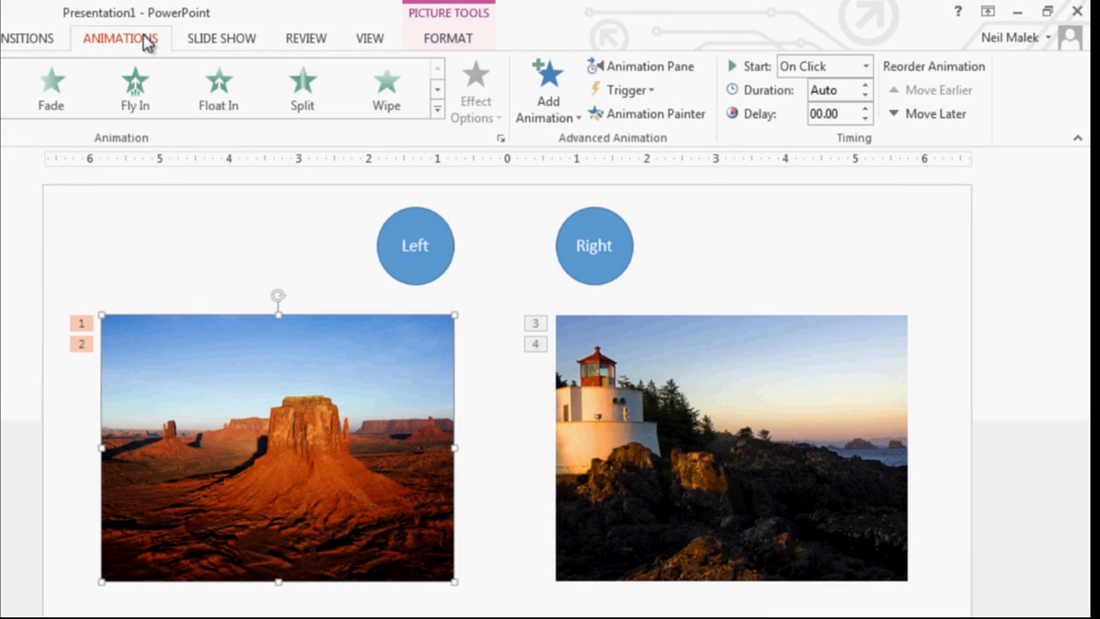
pyautogui.moveTo(632, 72)
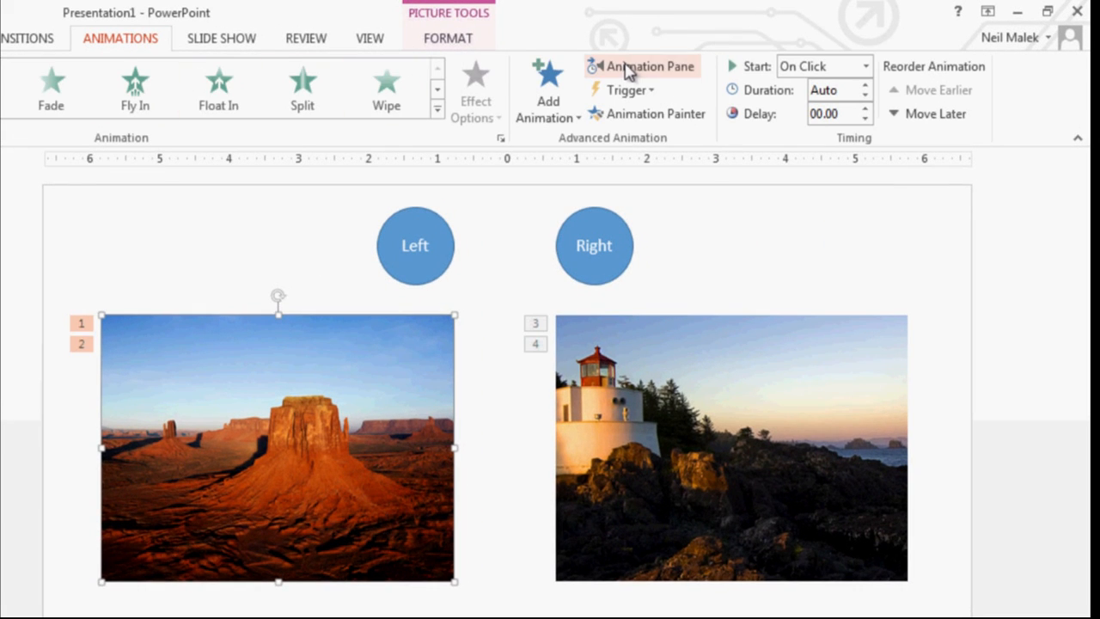
pyautogui.moveTo(640, 65)
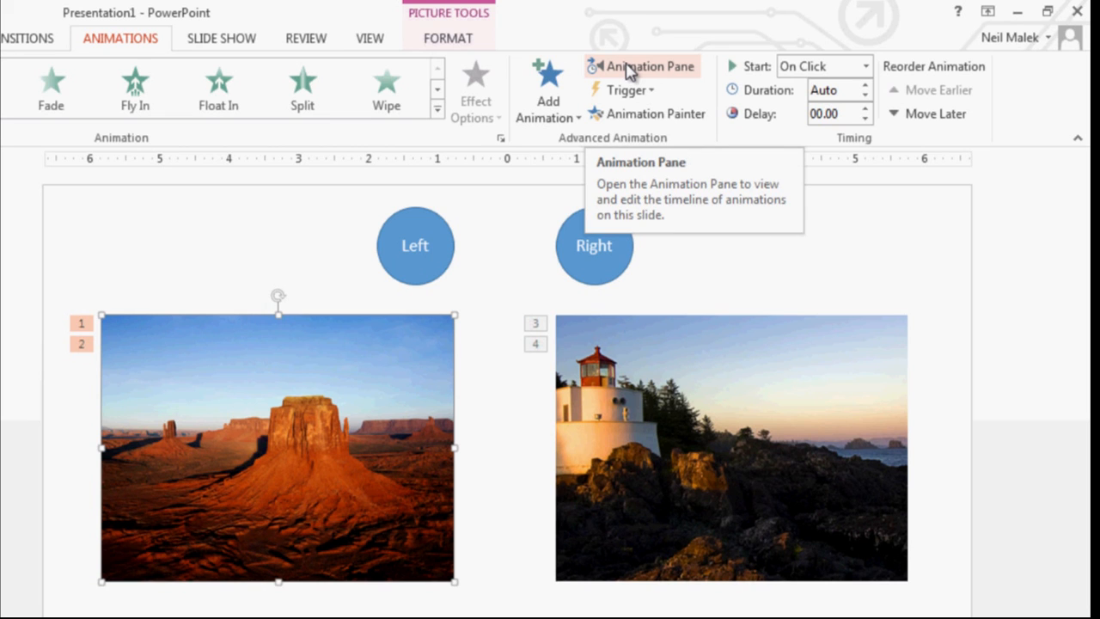
pyautogui.click(649, 65)
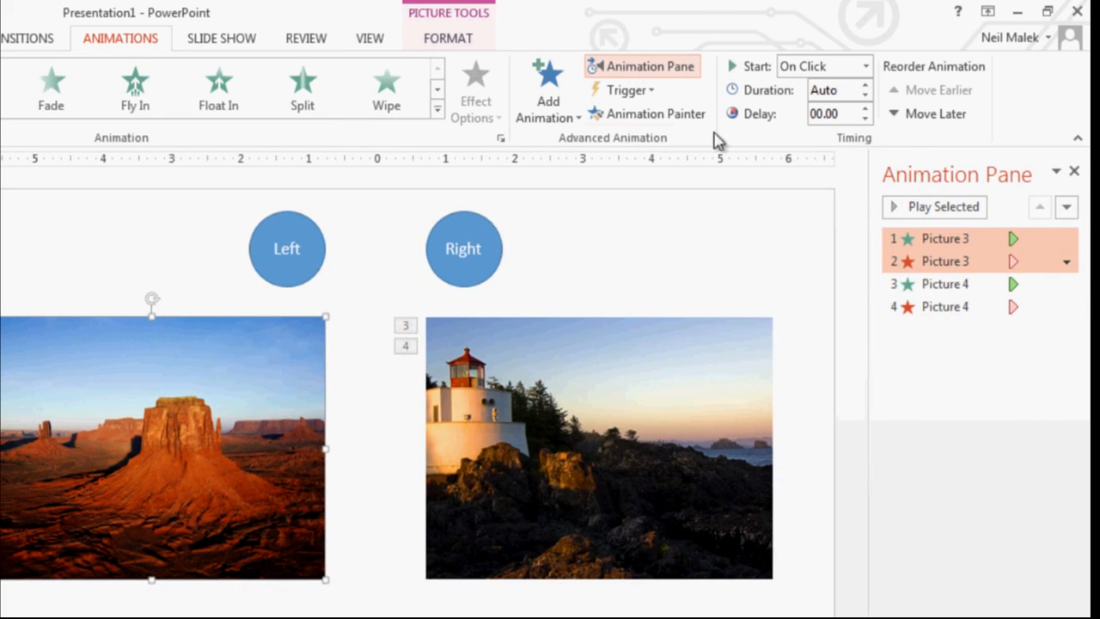
pyautogui.moveTo(941, 261)
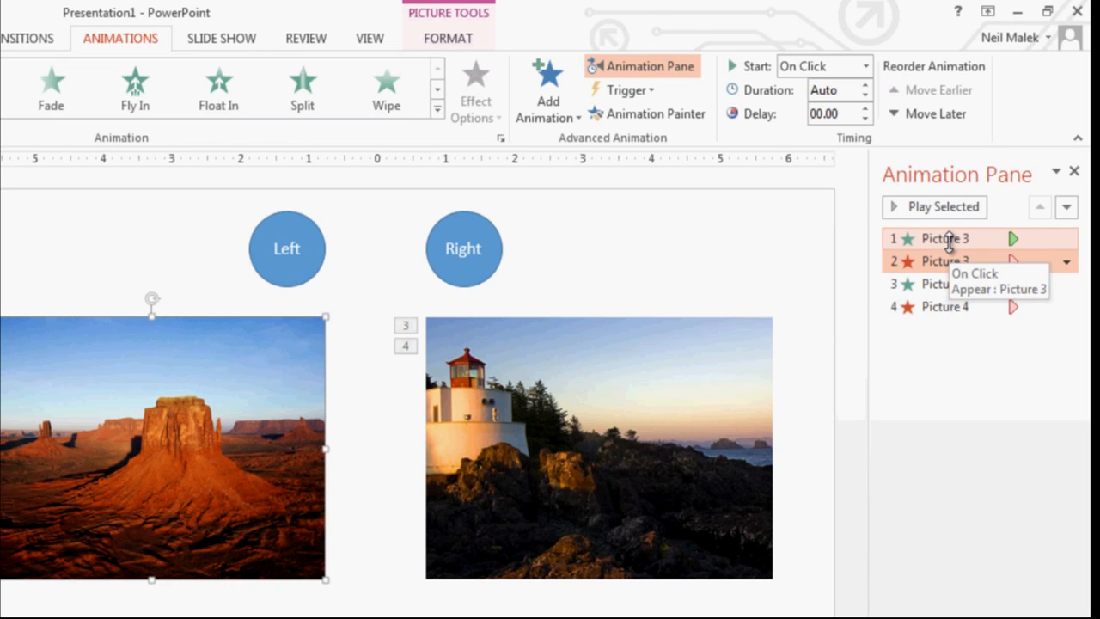
pyautogui.moveTo(949, 261)
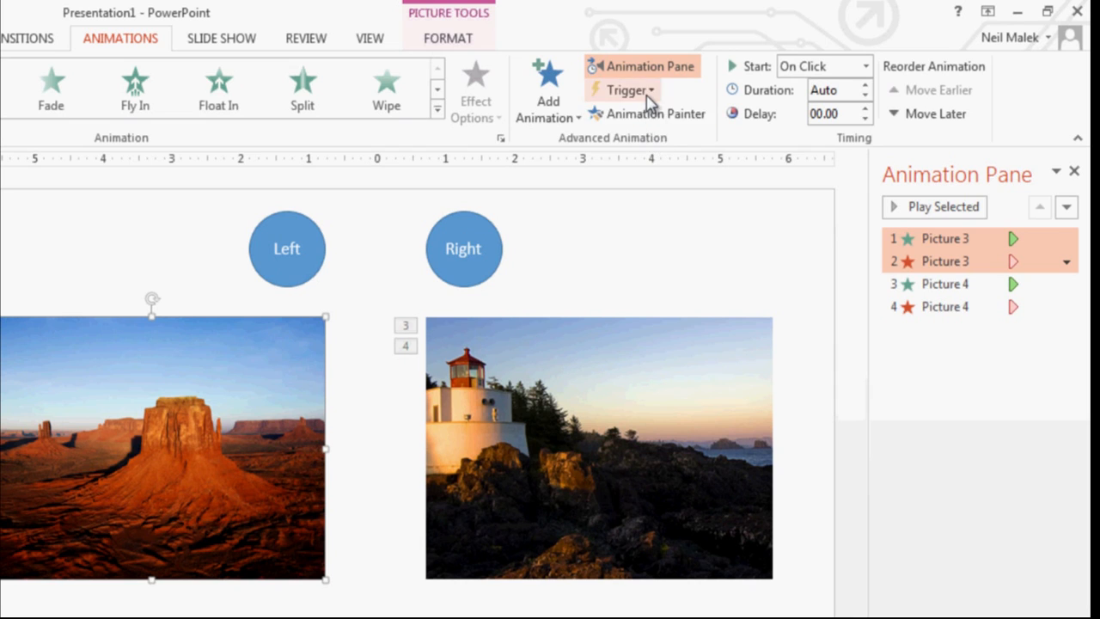
pyautogui.click(626, 90)
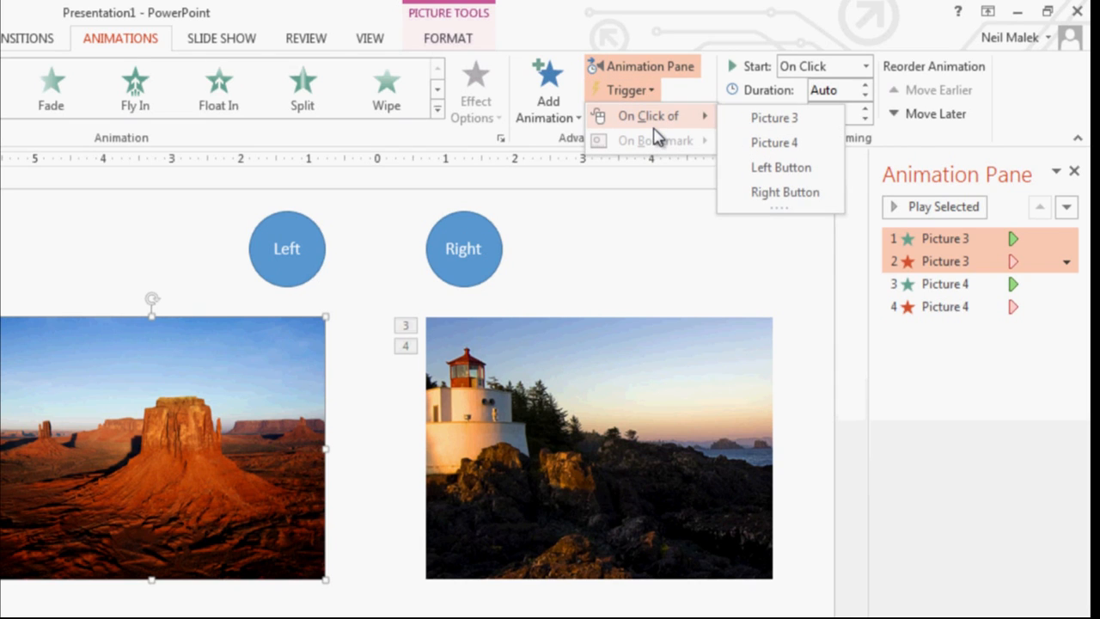
pyautogui.moveTo(777, 168)
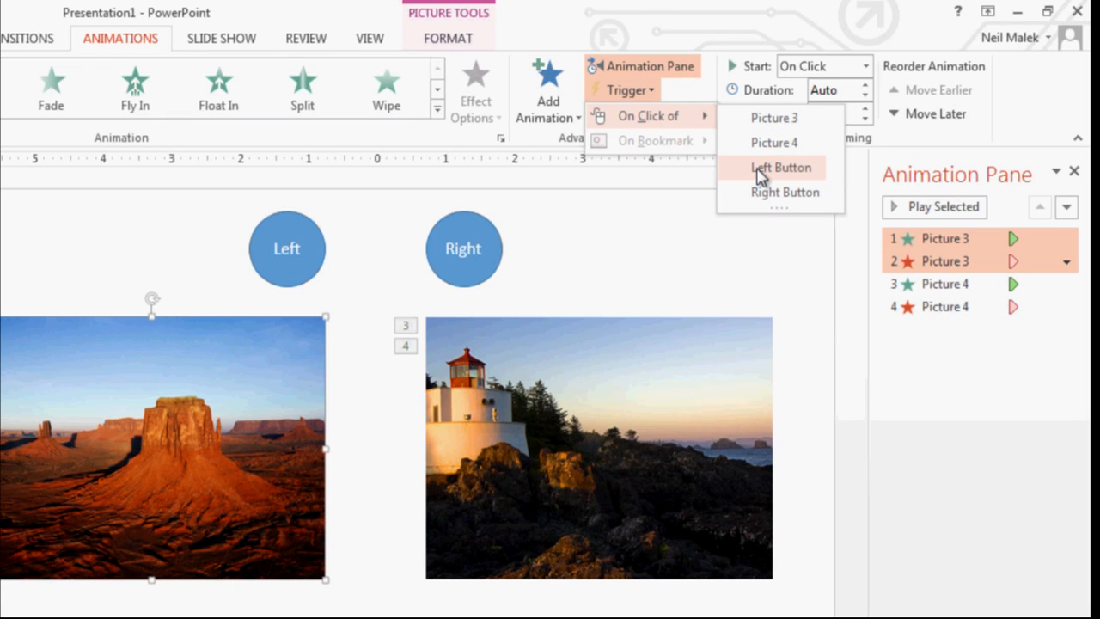
pyautogui.click(780, 168)
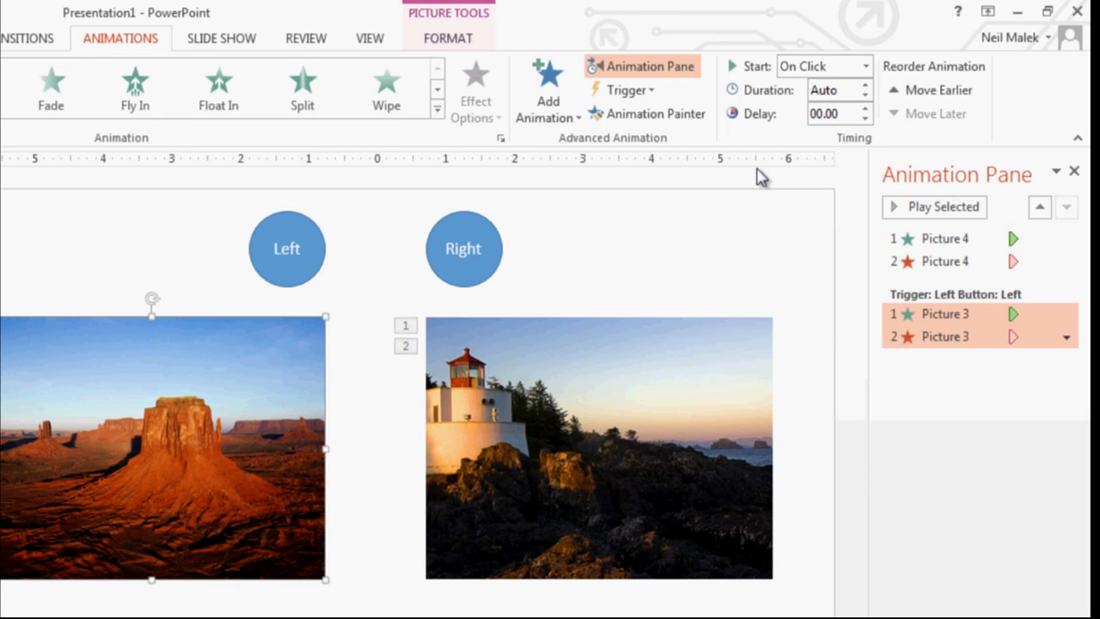
pyautogui.moveTo(725, 215)
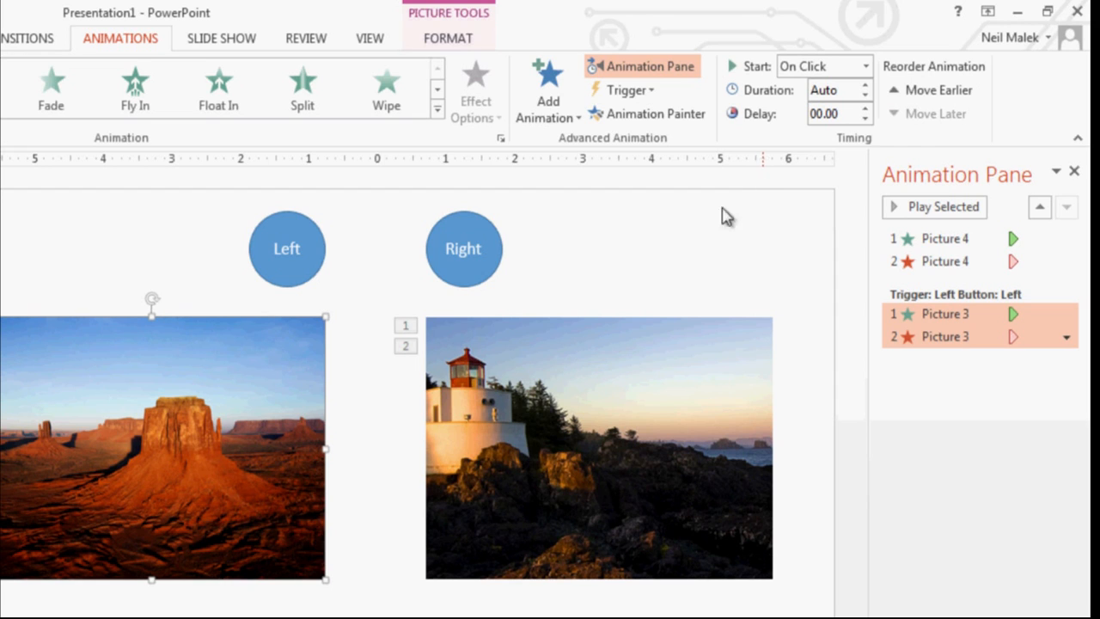
# Set the lighthouse picture's animations to trigger On Click of Right Button
pyautogui.click(598, 446)
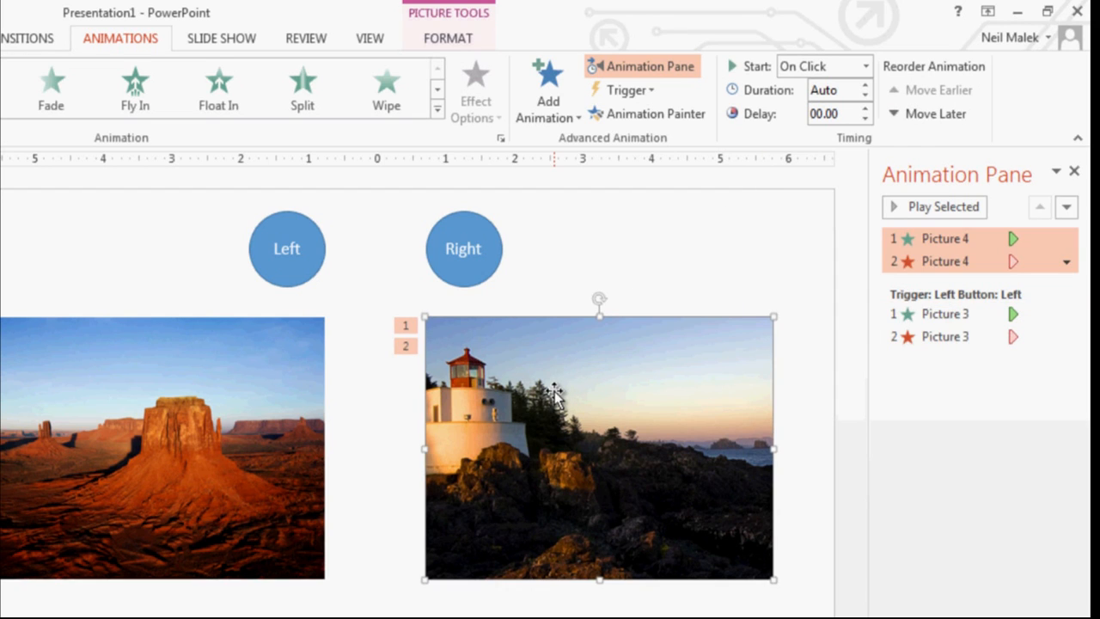
pyautogui.click(627, 90)
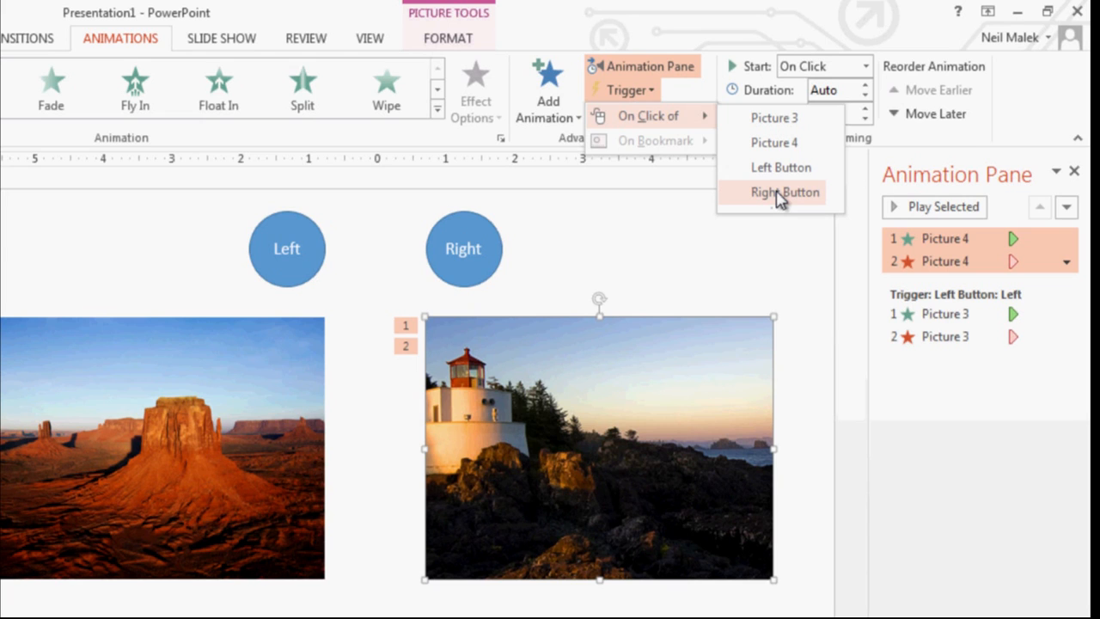
pyautogui.click(784, 193)
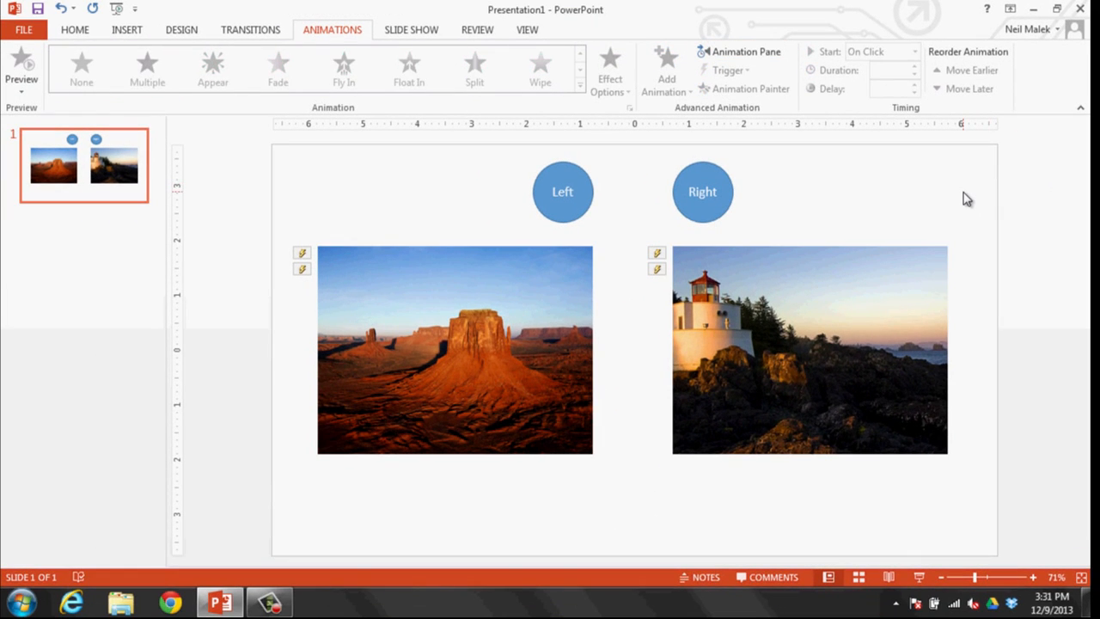
# Run the slide show (F5) and toggle the desert and lighthouse pictures via the Left and Right circles
pyautogui.press('F5')
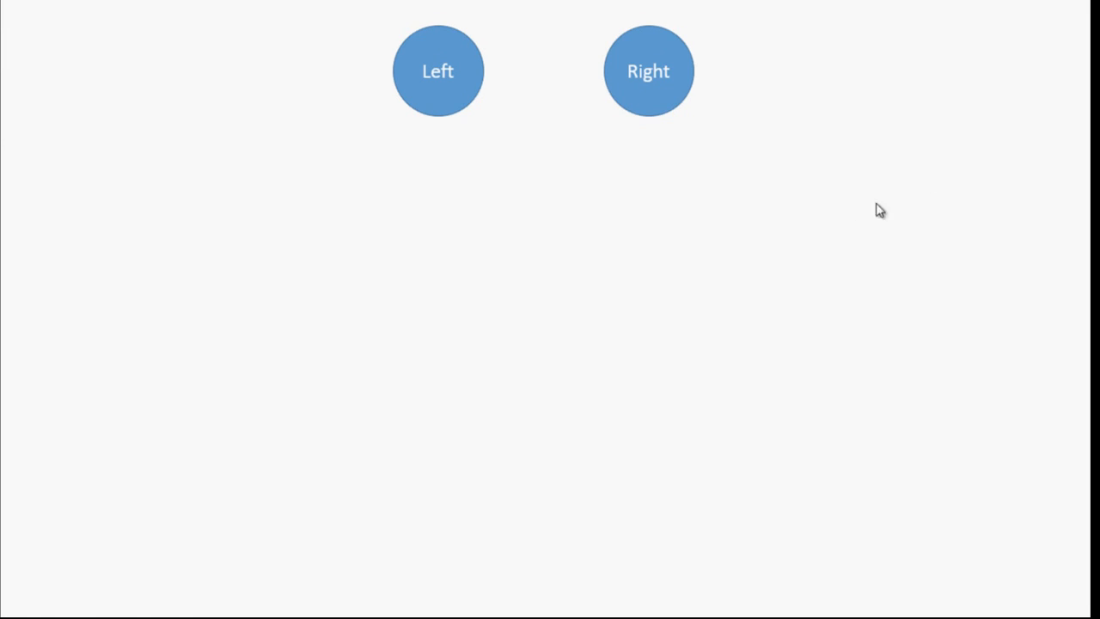
pyautogui.click(438, 72)
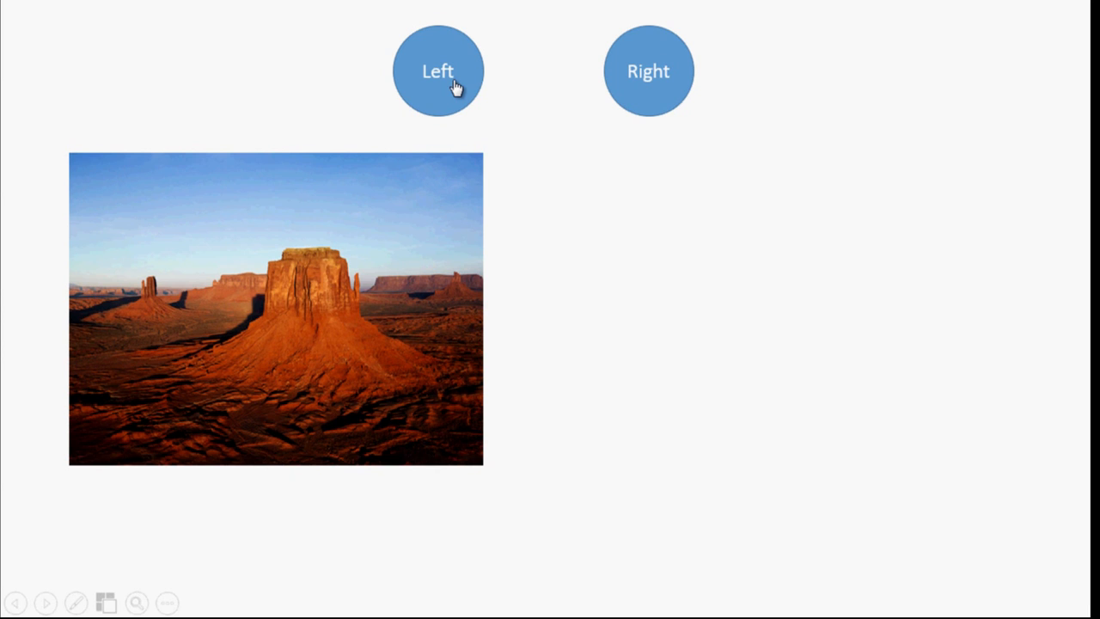
pyautogui.click(648, 70)
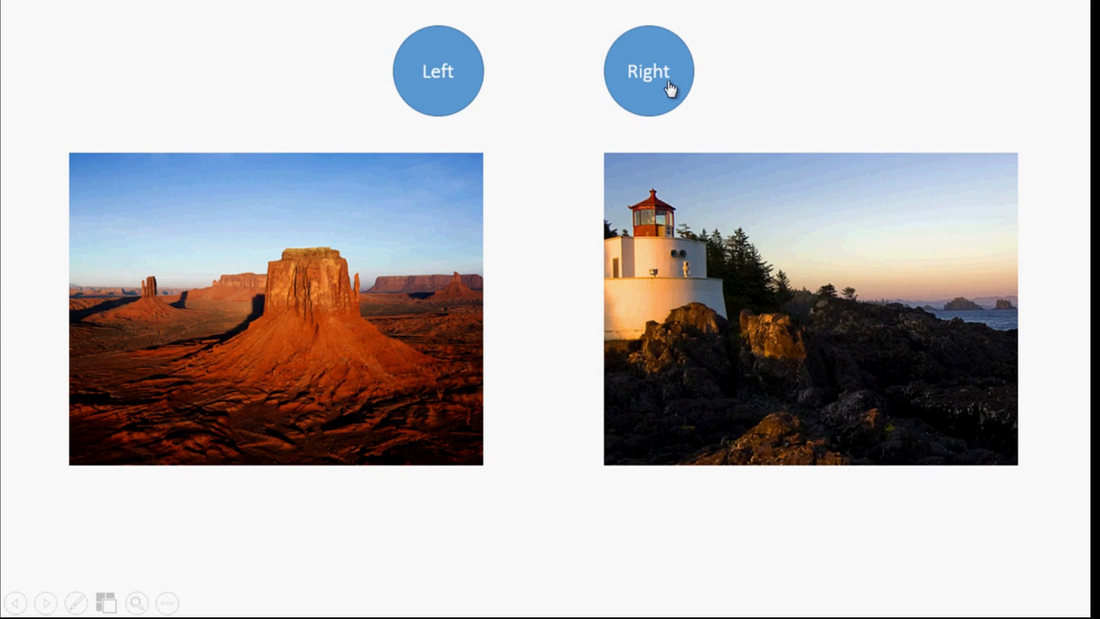
pyautogui.click(648, 71)
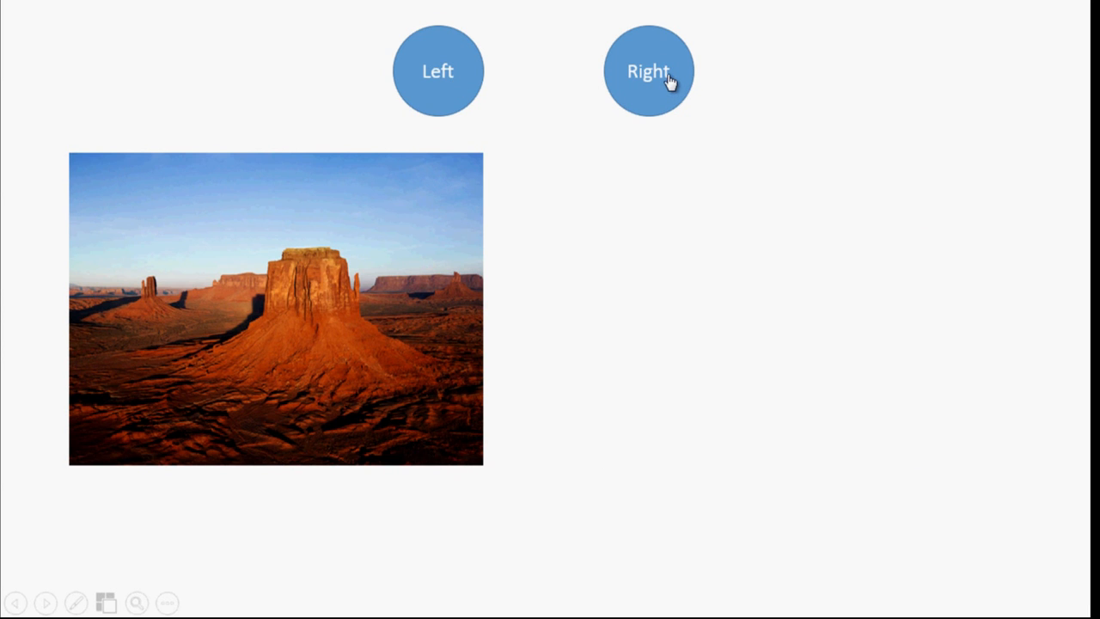
pyautogui.click(649, 71)
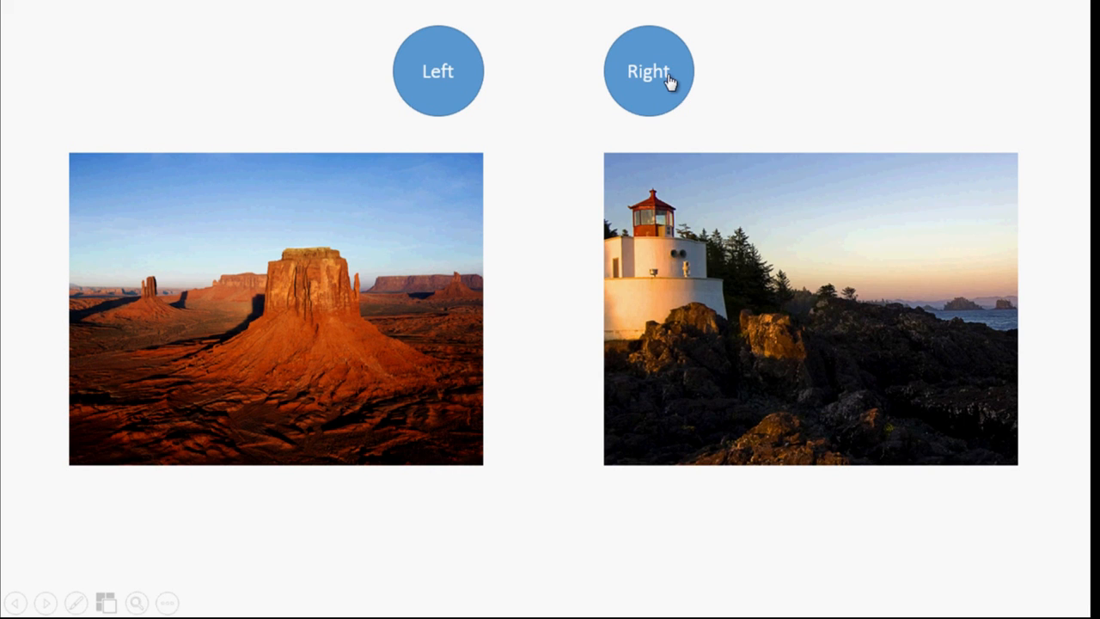
pyautogui.click(438, 70)
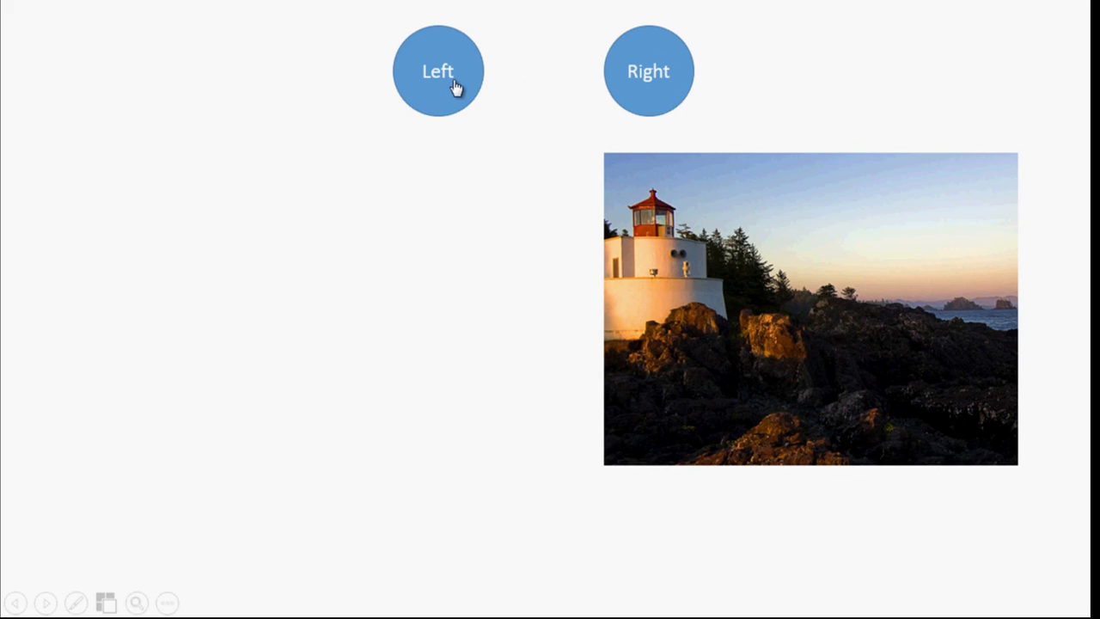